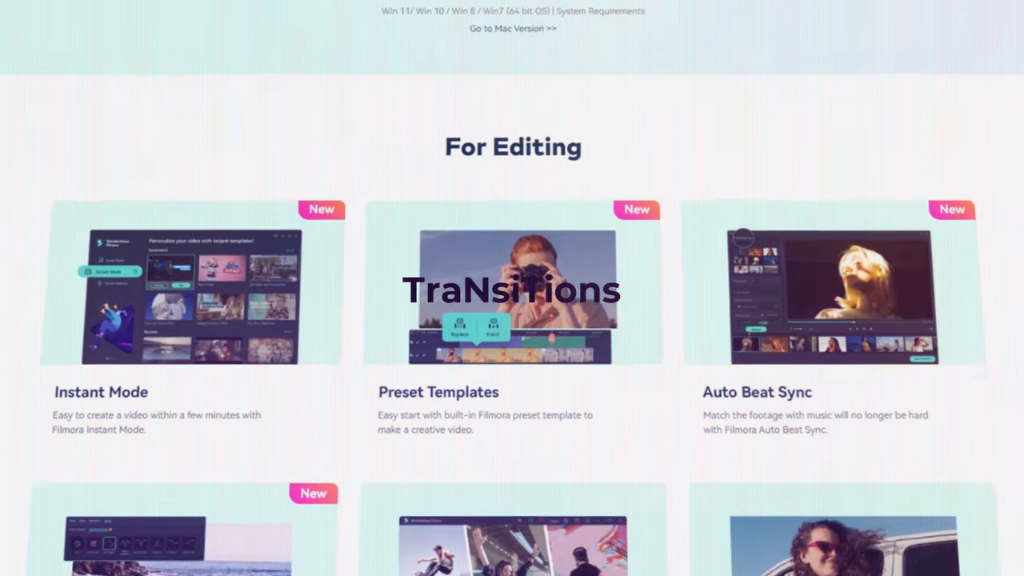
Scroll the Filmora features page past For Editing and For Effects down to For Audio.
{"action": "scroll", "scroll_direction": "down", "scroll_amount": 3}
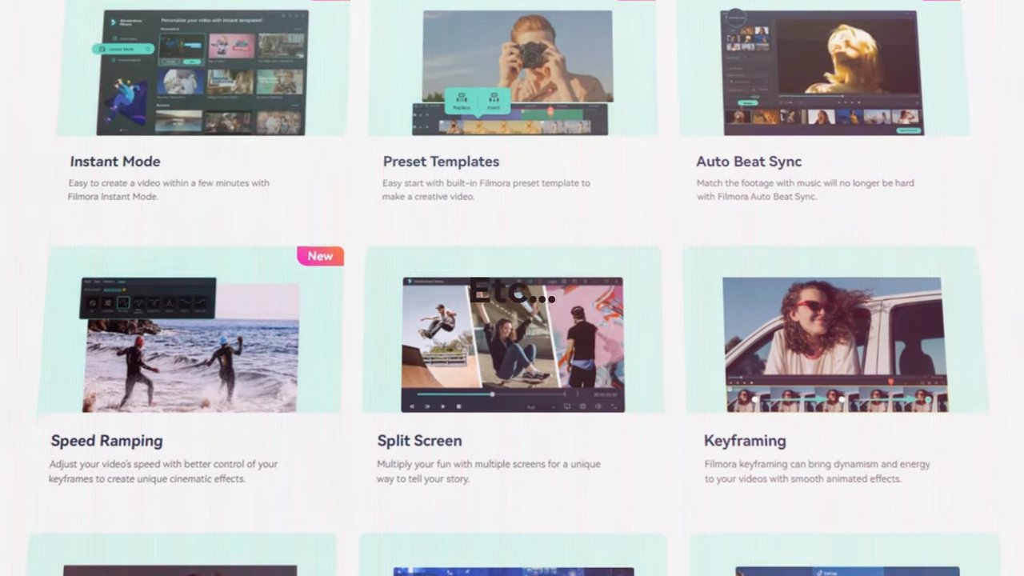
{"action": "scroll", "scroll_direction": "down", "scroll_amount": 3}
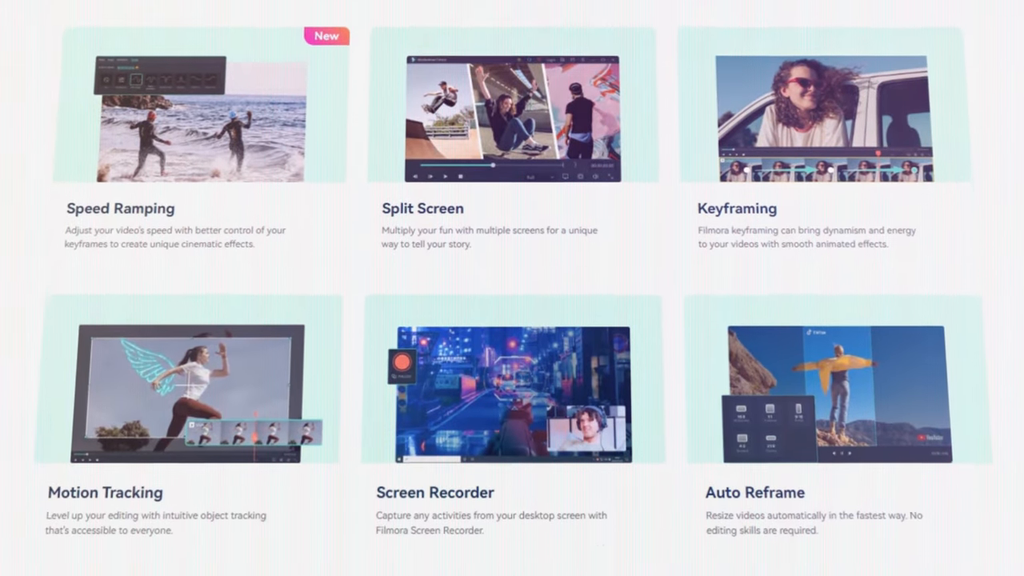
{"action": "scroll", "scroll_direction": "down", "scroll_amount": 3}
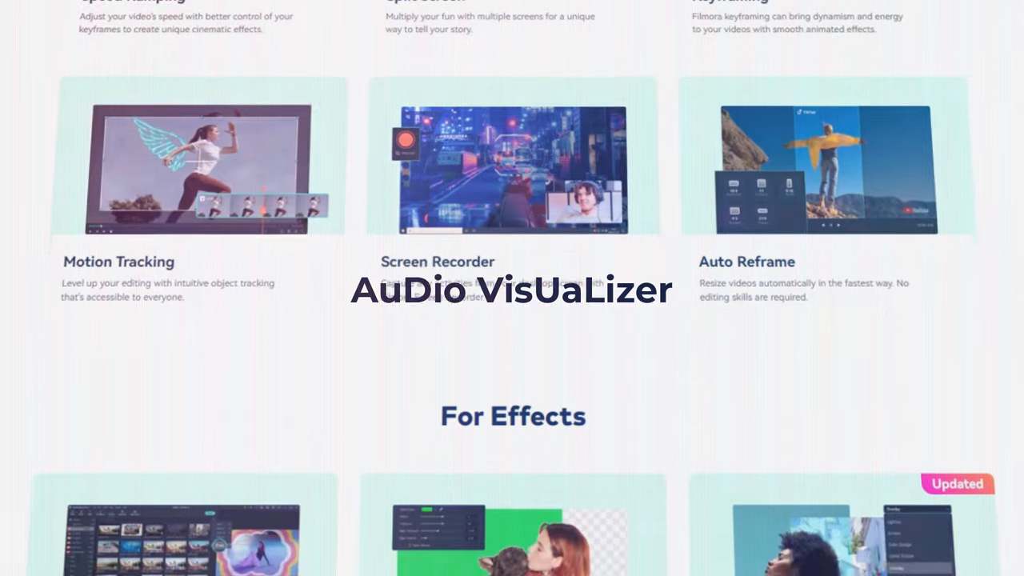
{"action": "scroll", "scroll_direction": "down", "scroll_amount": 3}
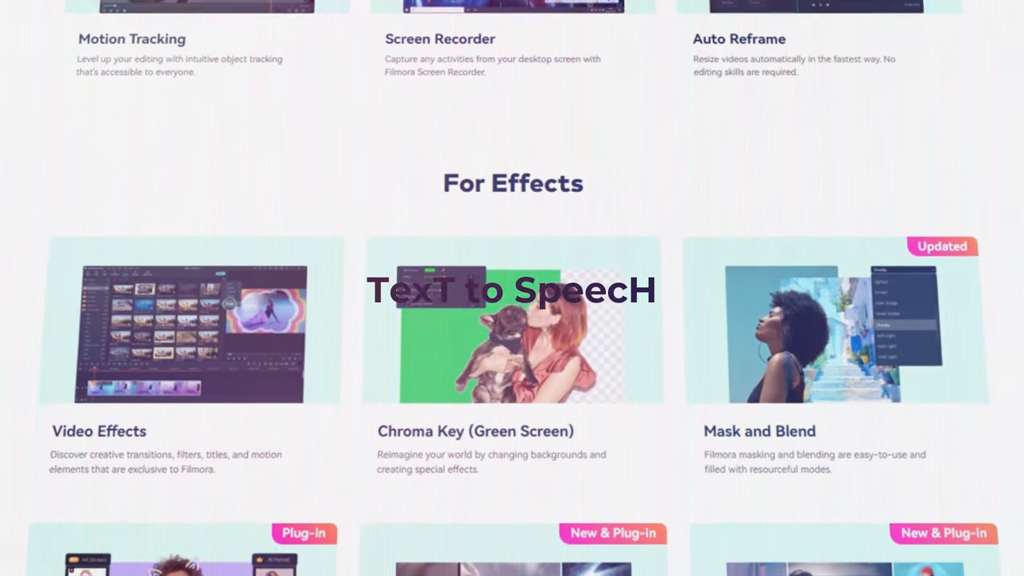
{"action": "scroll", "scroll_direction": "down", "scroll_amount": 3}
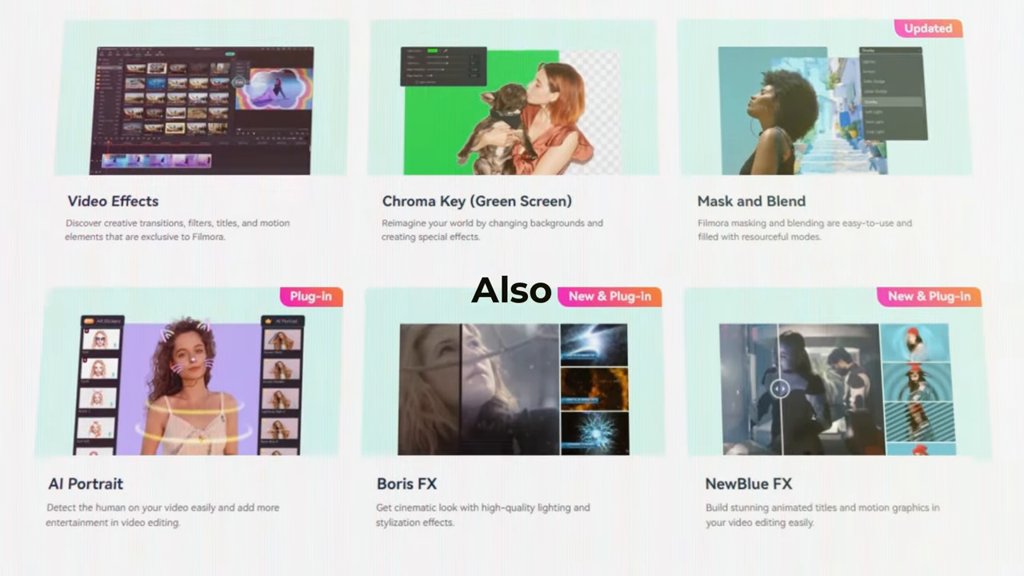
{"action": "scroll", "scroll_direction": "down", "scroll_amount": 3}
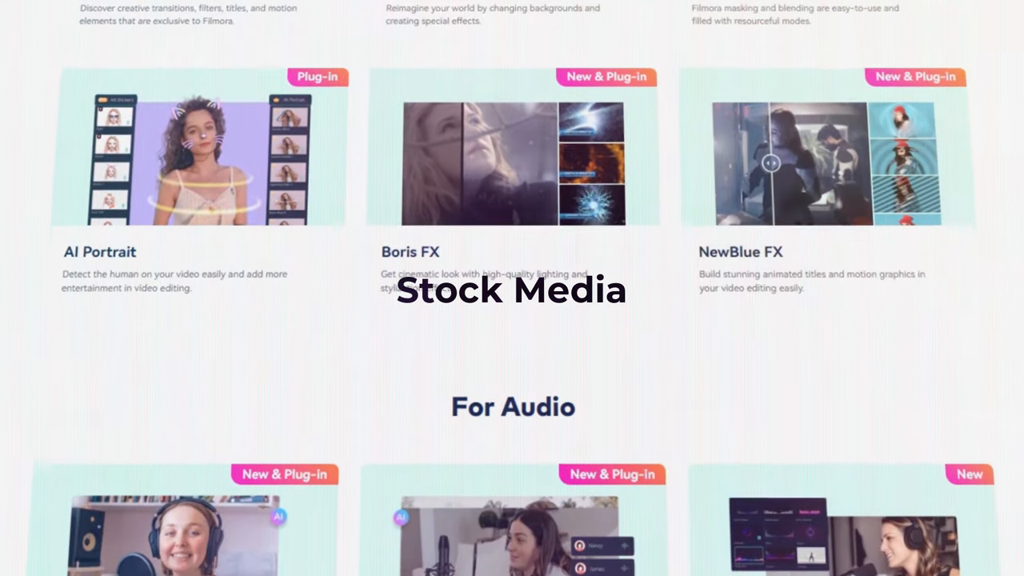
{"action": "scroll", "scroll_direction": "down", "scroll_amount": 3}
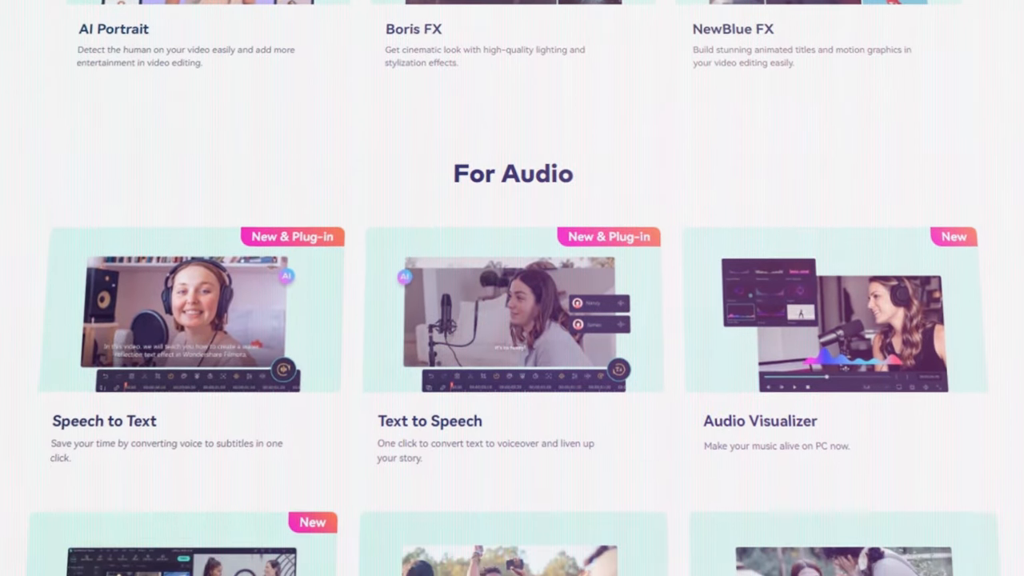
{"action": "scroll", "scroll_direction": "down", "scroll_amount": 3}
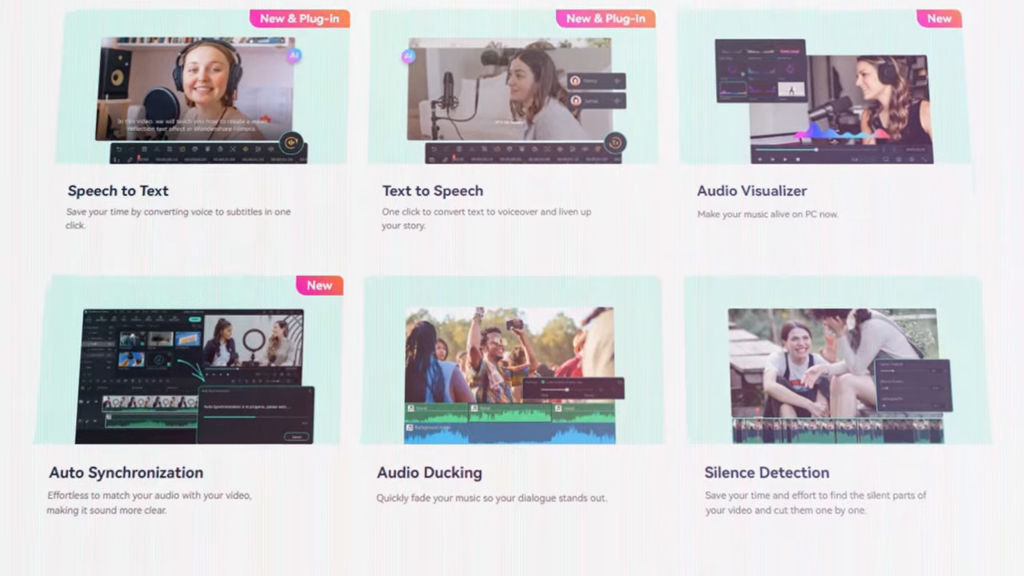
{"action": "scroll", "scroll_direction": "down", "scroll_amount": 3}
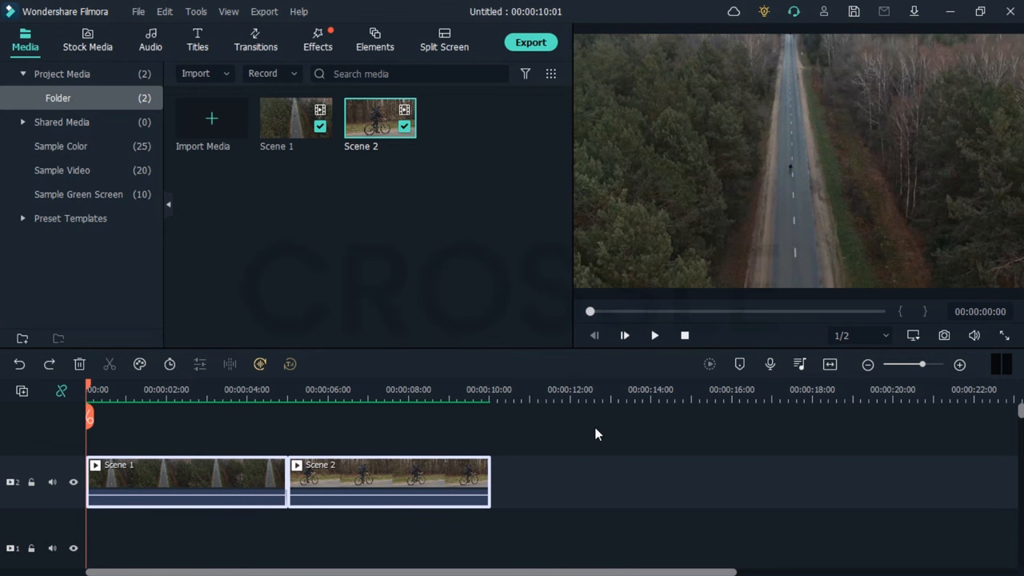
{"action": "mouse_move", "coordinate": [572, 458]}
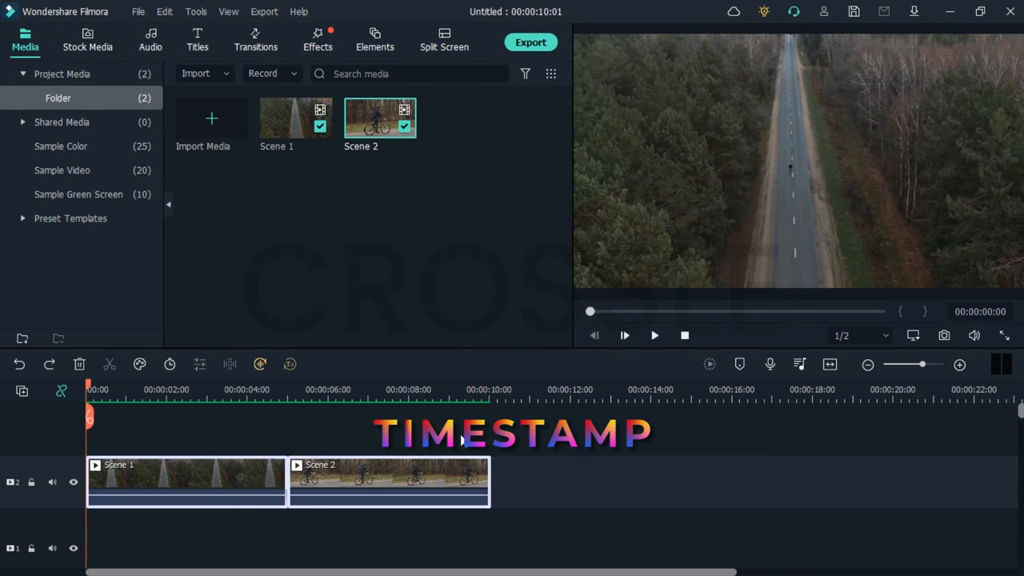
Start a customized Speed Ramping curve for Scene 1 from its clip speed settings.
{"action": "double_click", "coordinate": [186, 476]}
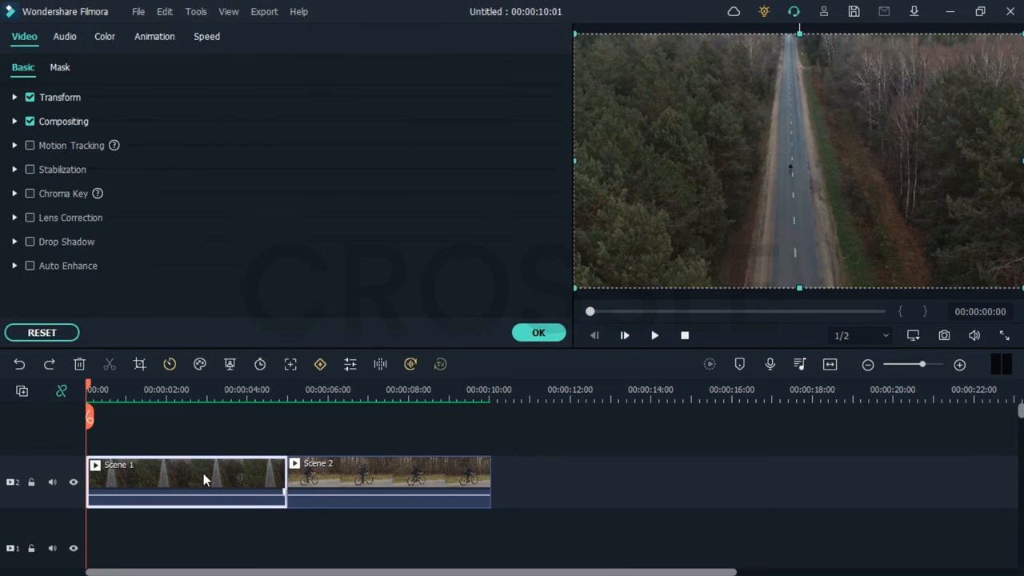
{"action": "left_click", "coordinate": [206, 35]}
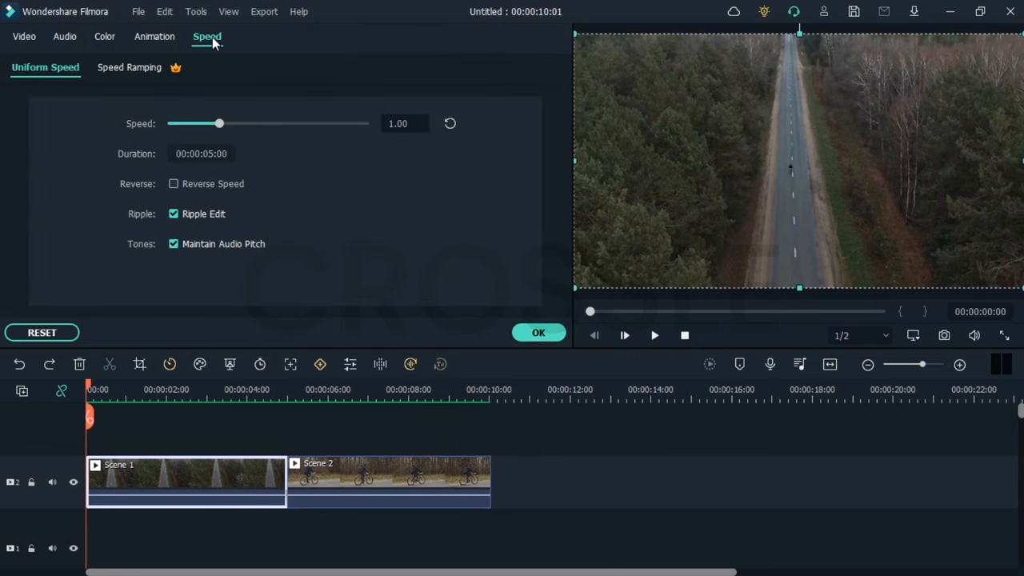
{"action": "left_click", "coordinate": [128, 67]}
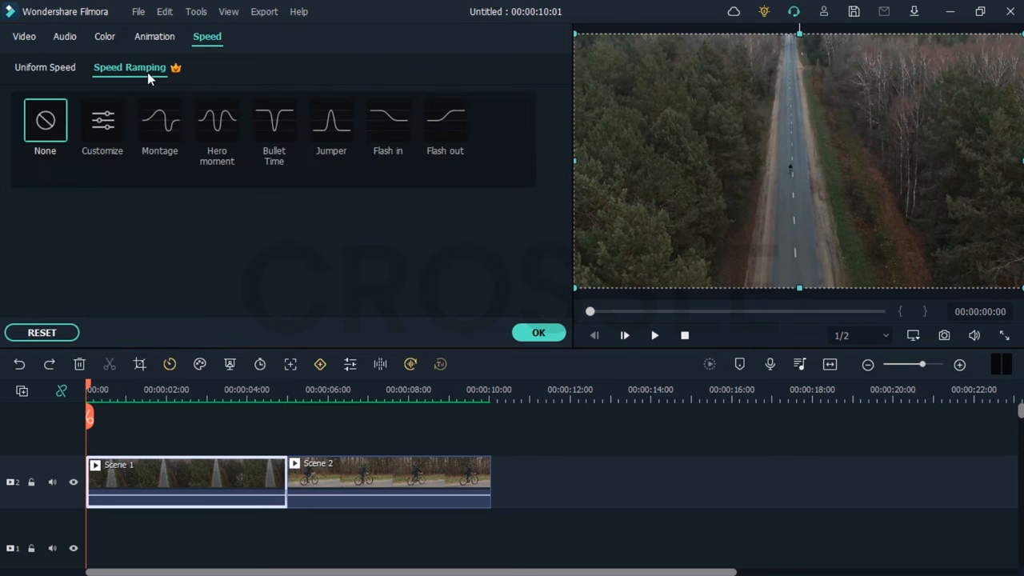
{"action": "mouse_move", "coordinate": [461, 211]}
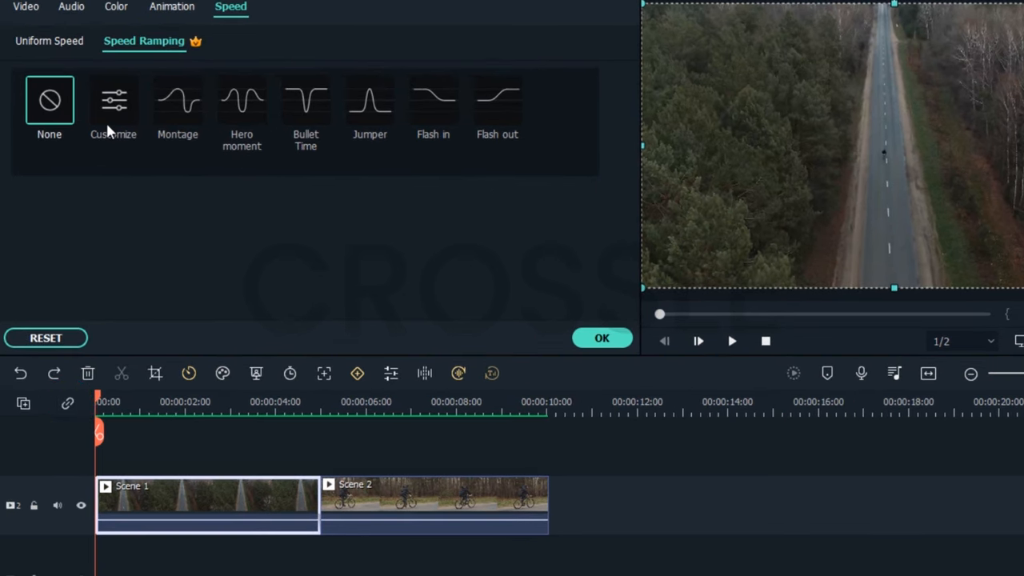
{"action": "left_click", "coordinate": [112, 99]}
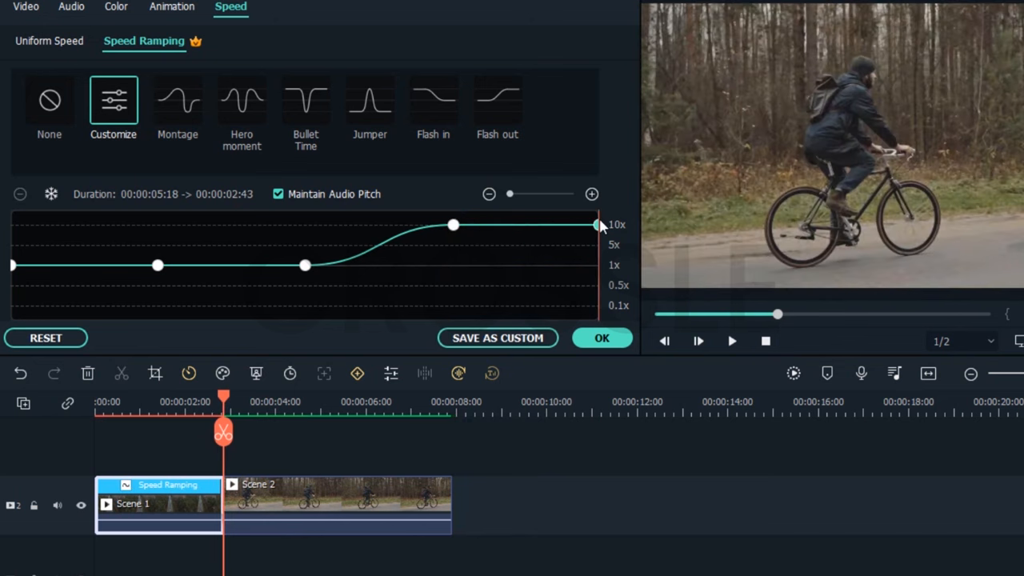
{"action": "mouse_move", "coordinate": [376, 506]}
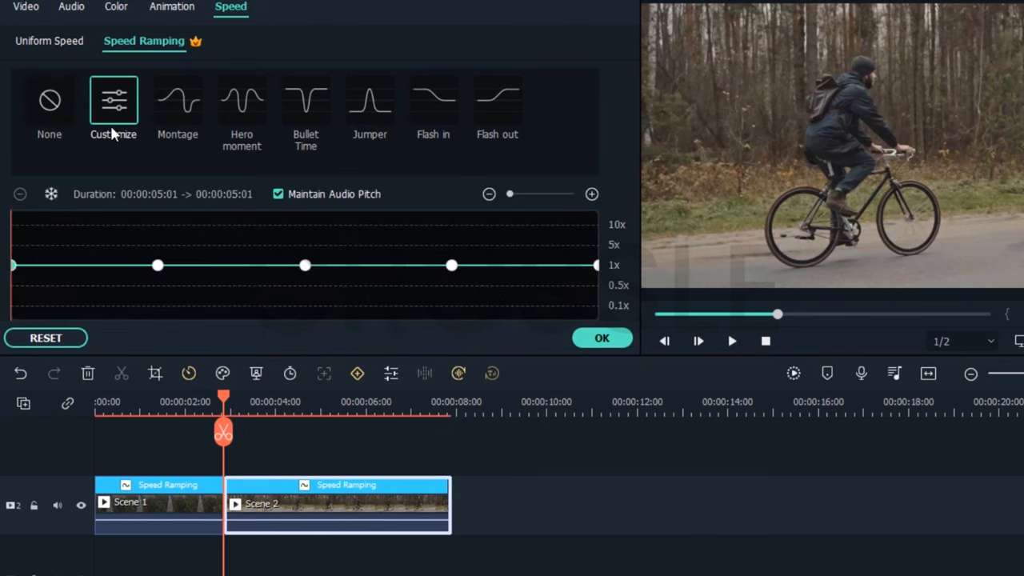
{"action": "mouse_move", "coordinate": [13, 266]}
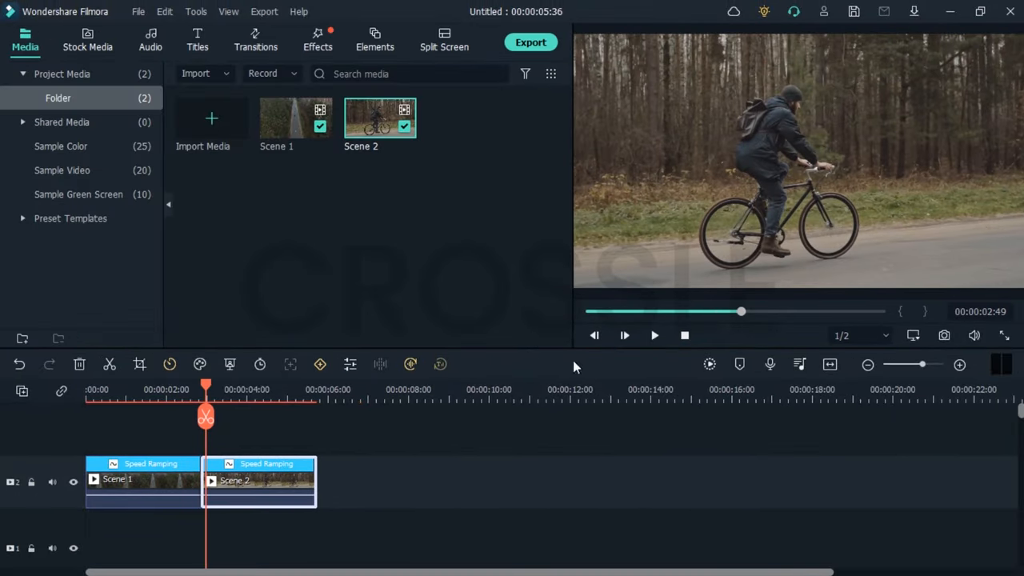
Raise Scene 1's speed curve peak to 10x and apply the ramp.
{"action": "left_click", "coordinate": [655, 336]}
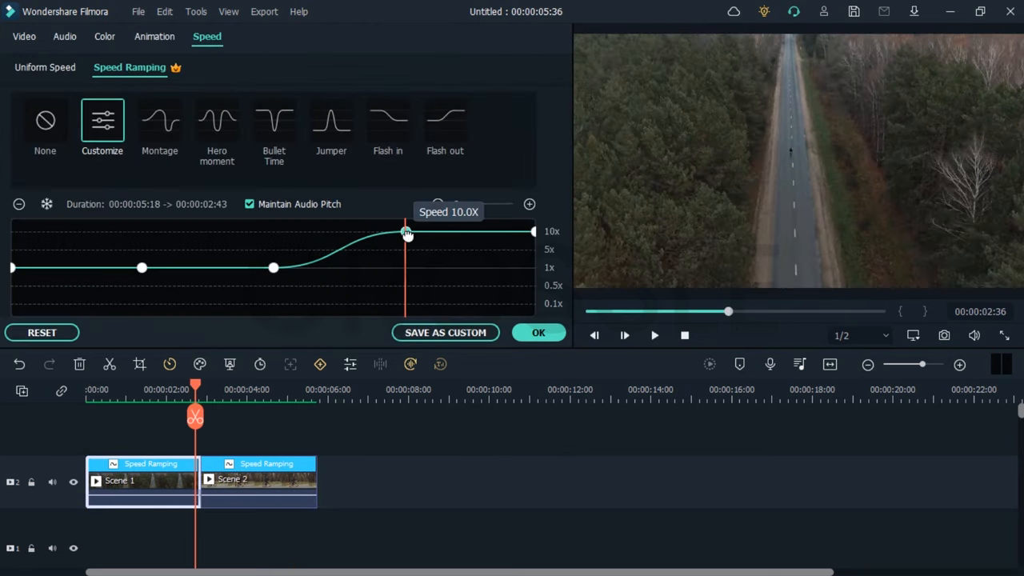
{"action": "left_click_drag", "start_coordinate": [407, 234], "coordinate": [408, 241]}
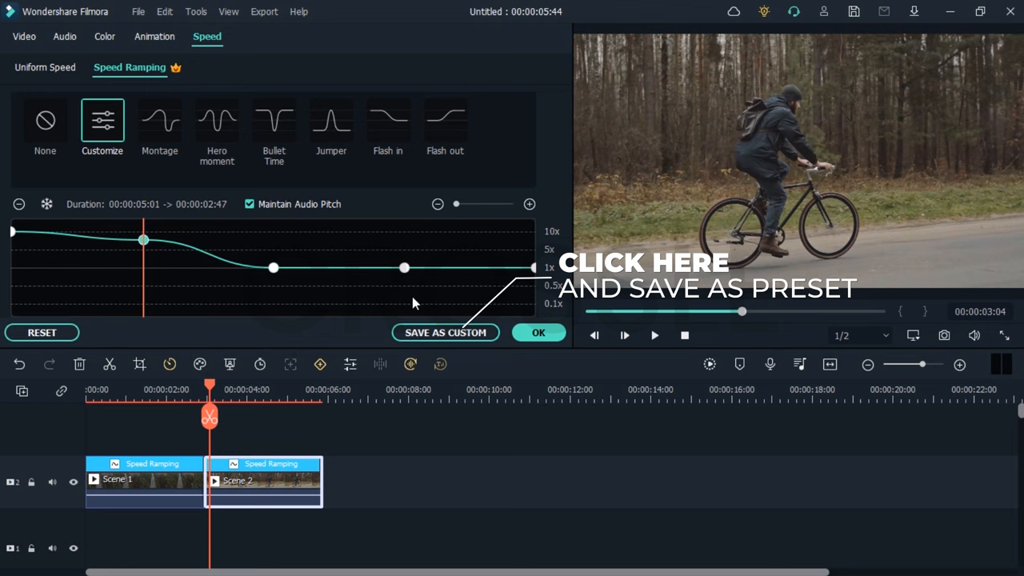
{"action": "left_click", "coordinate": [538, 331]}
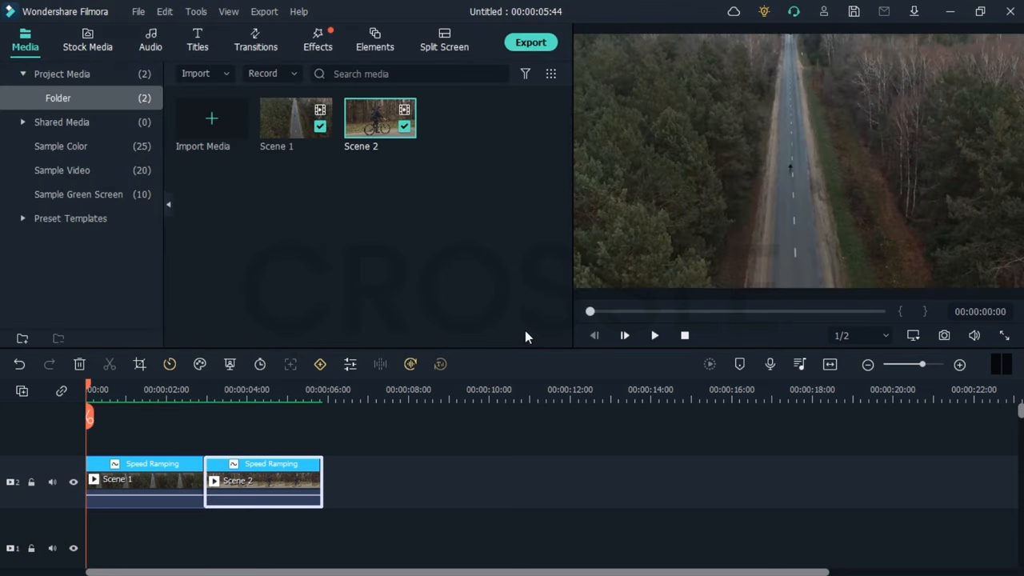
{"action": "left_click", "coordinate": [654, 336]}
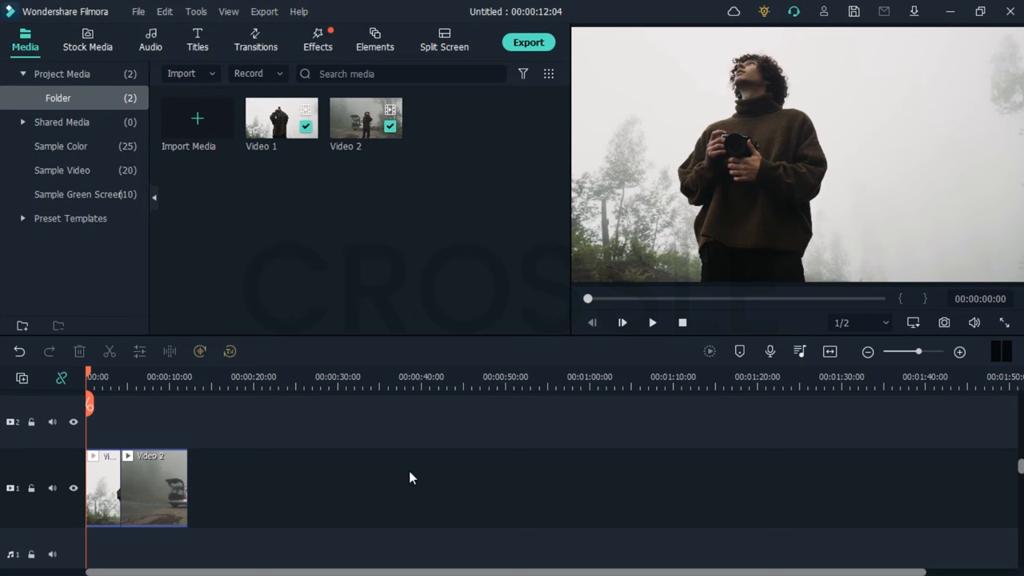
Place the Negative Flicker effect above the Video 1–Video 2 cut and adjust it from its options.
{"action": "left_click", "coordinate": [317, 40]}
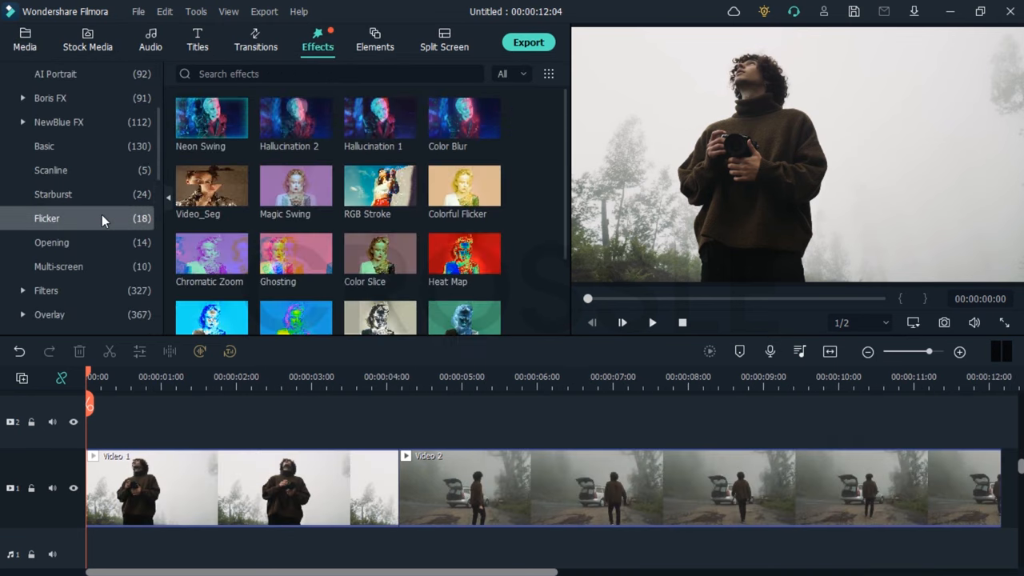
{"action": "scroll", "scroll_direction": "down", "scroll_amount": 3}
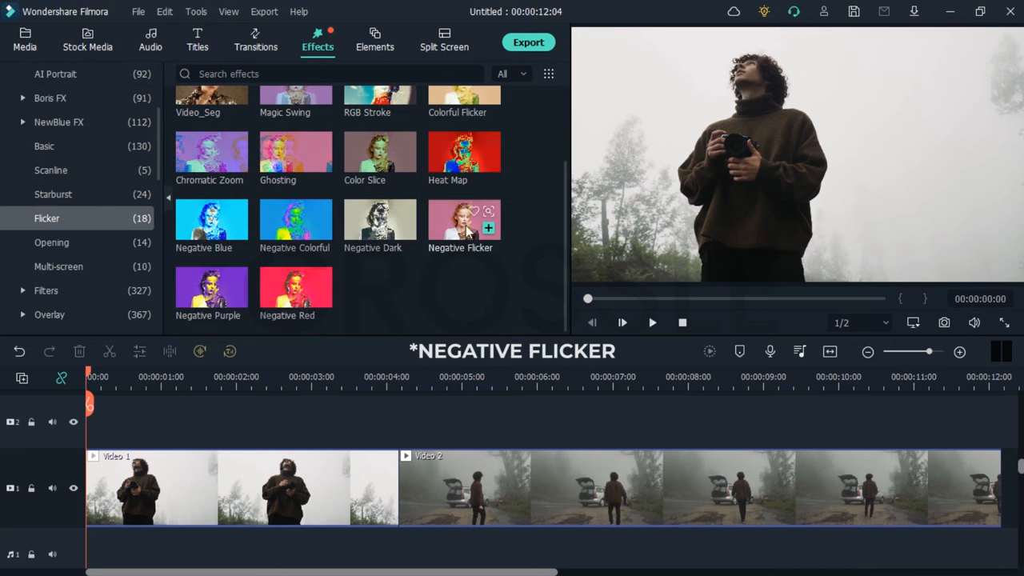
{"action": "mouse_move", "coordinate": [464, 232]}
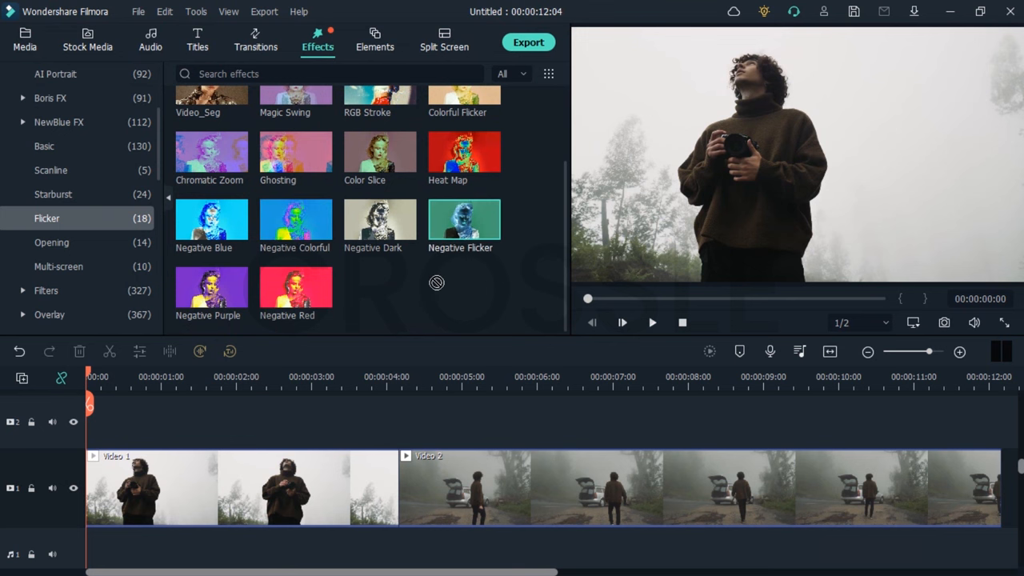
{"action": "left_click_drag", "start_coordinate": [464, 224], "coordinate": [520, 467]}
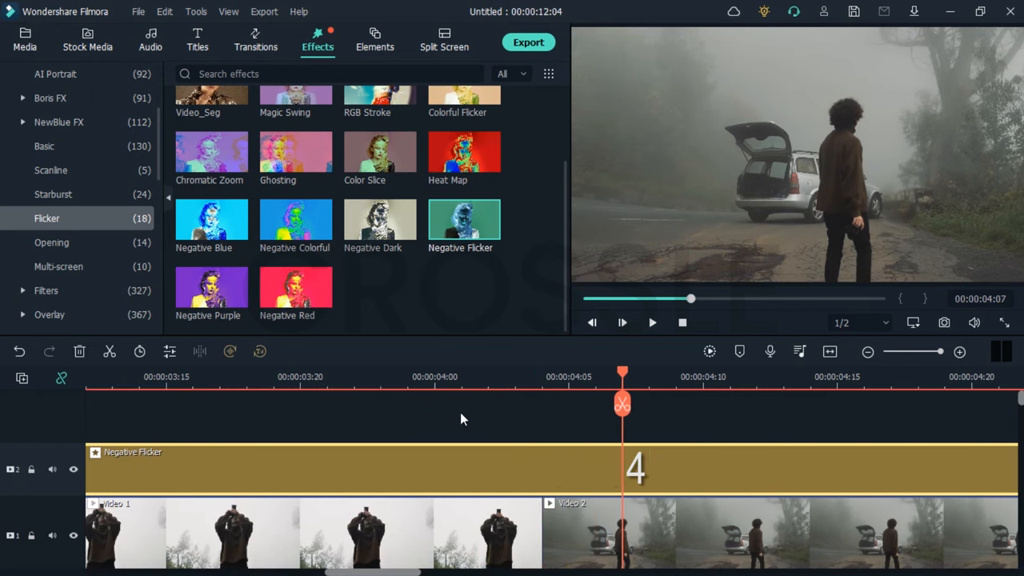
{"action": "right_click", "coordinate": [675, 472]}
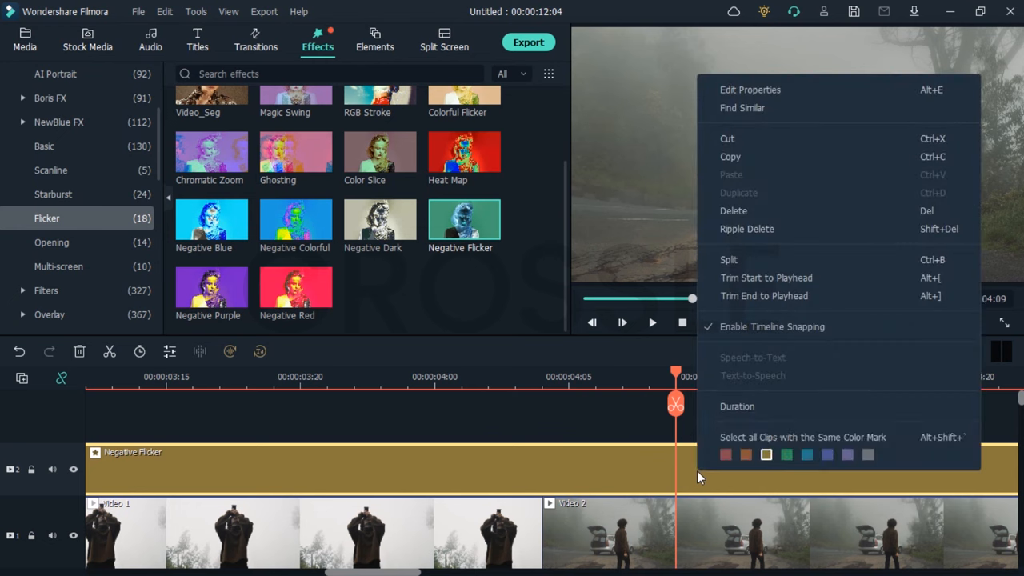
{"action": "left_click", "coordinate": [572, 407]}
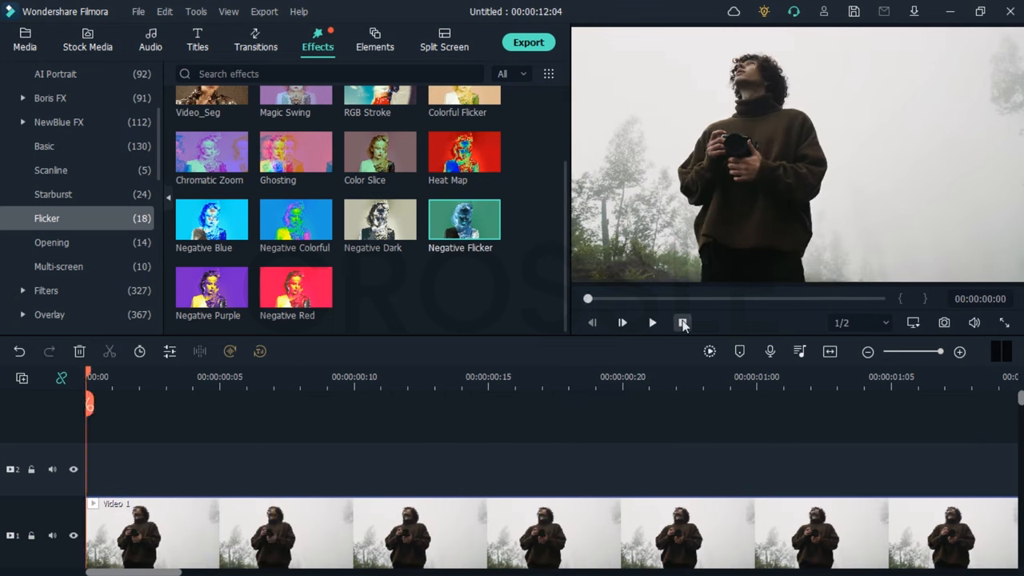
Preview the flicker between the clips, then stop playback.
{"action": "left_click", "coordinate": [621, 323]}
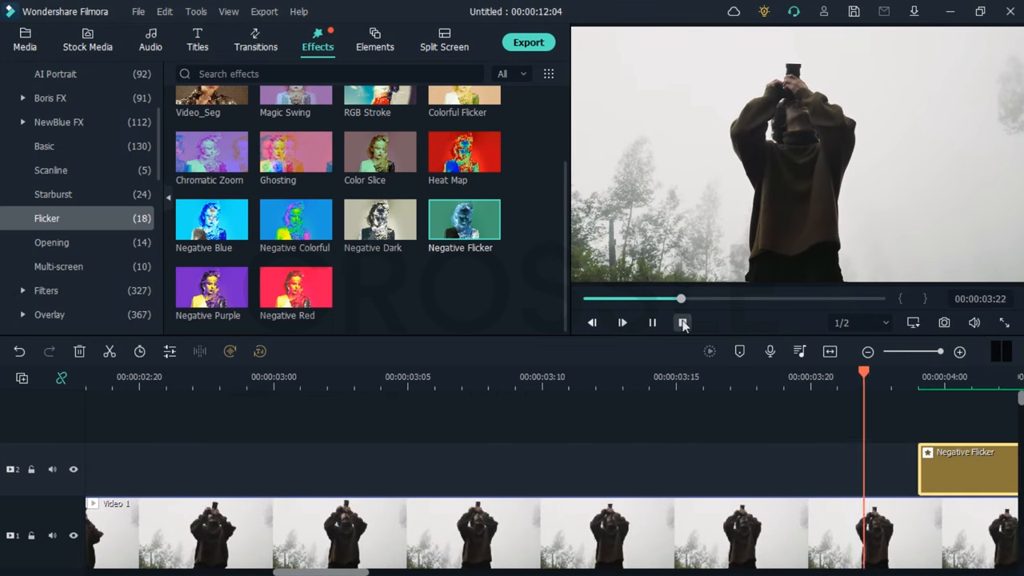
{"action": "left_click", "coordinate": [25, 40]}
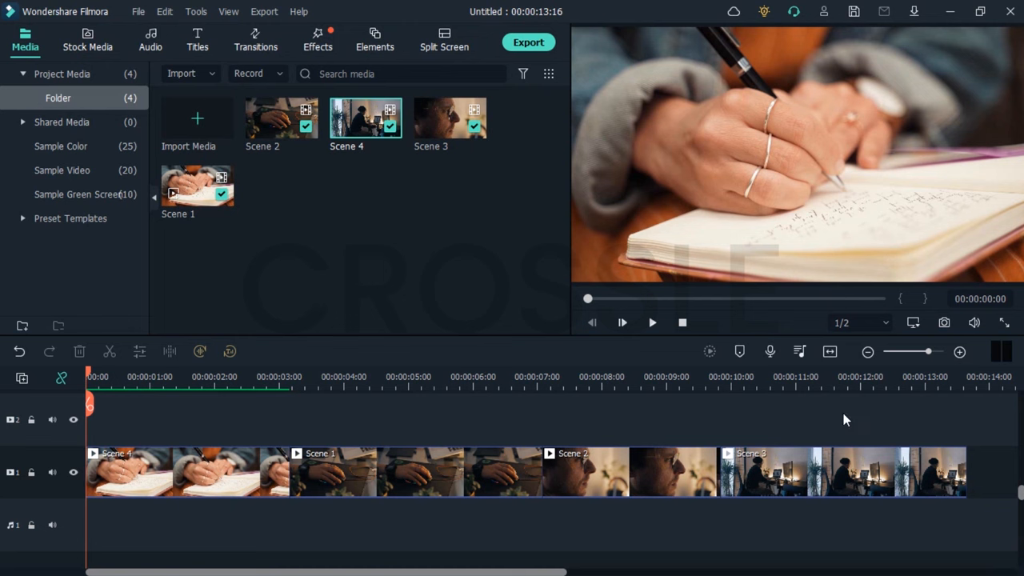
Add a glitch transition from Transitions > Glitch at the first Scene cut and preview it.
{"action": "left_click", "coordinate": [256, 40]}
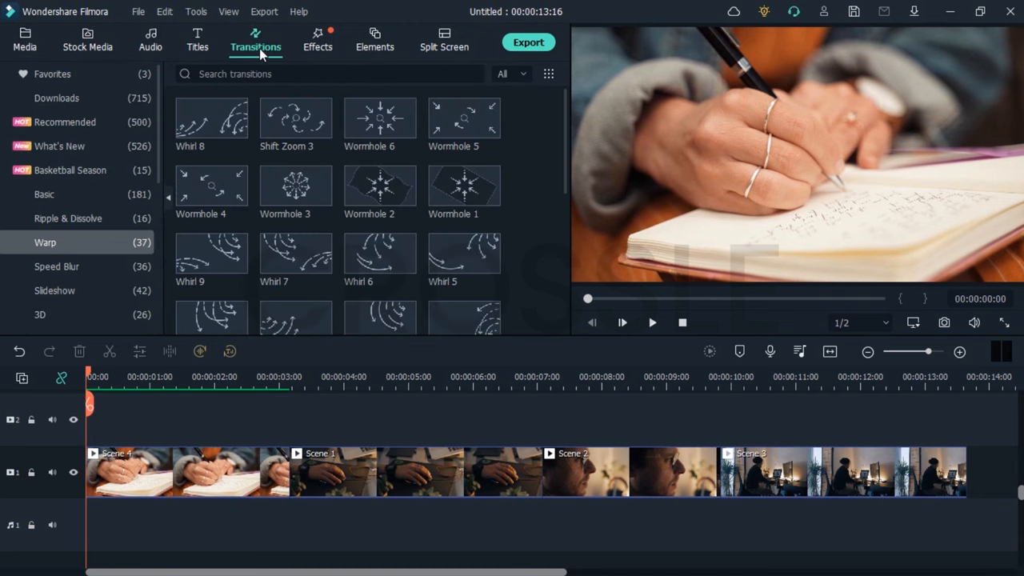
{"action": "left_click", "coordinate": [45, 195]}
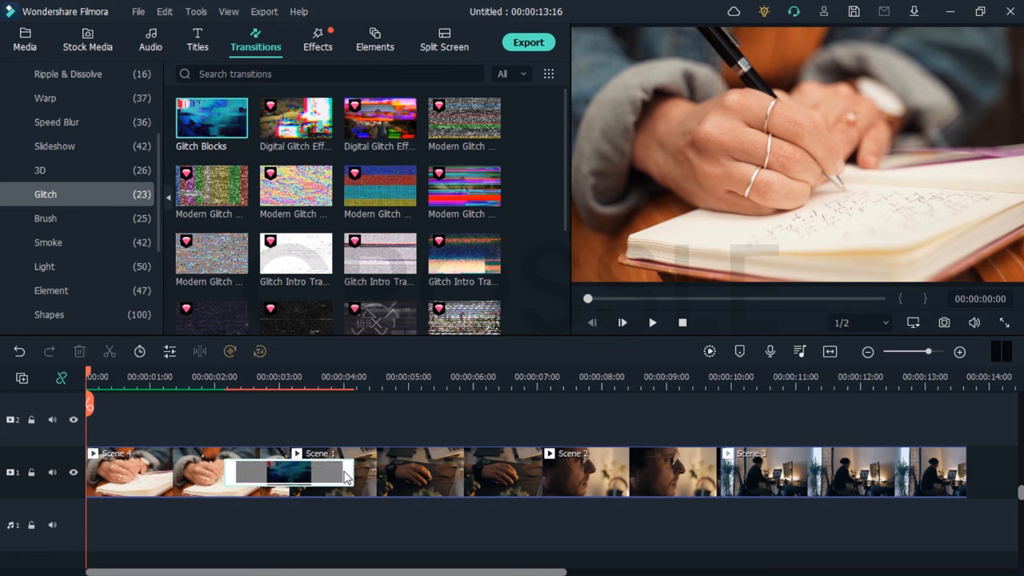
{"action": "left_click", "coordinate": [652, 323]}
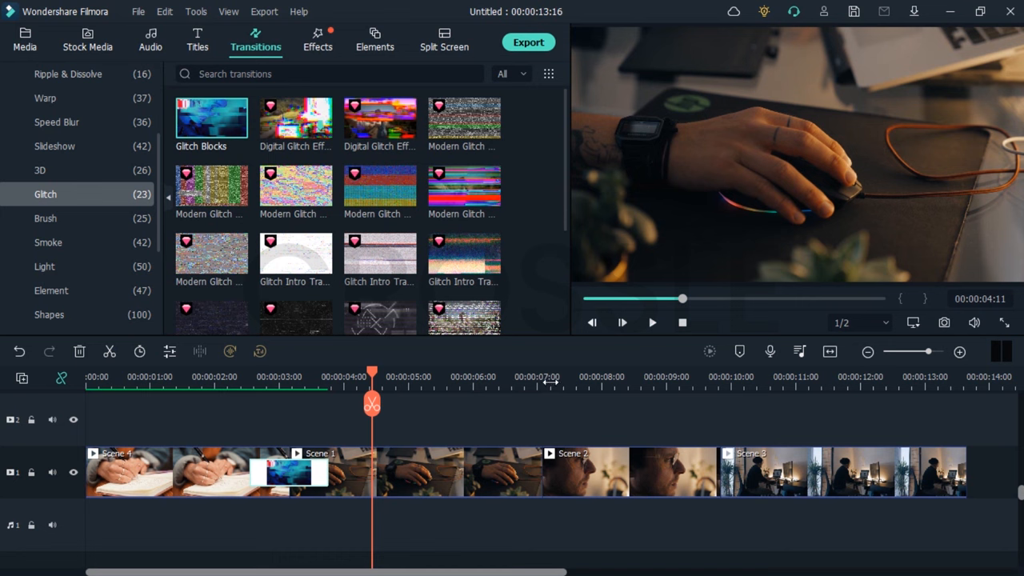
{"action": "left_click", "coordinate": [542, 376]}
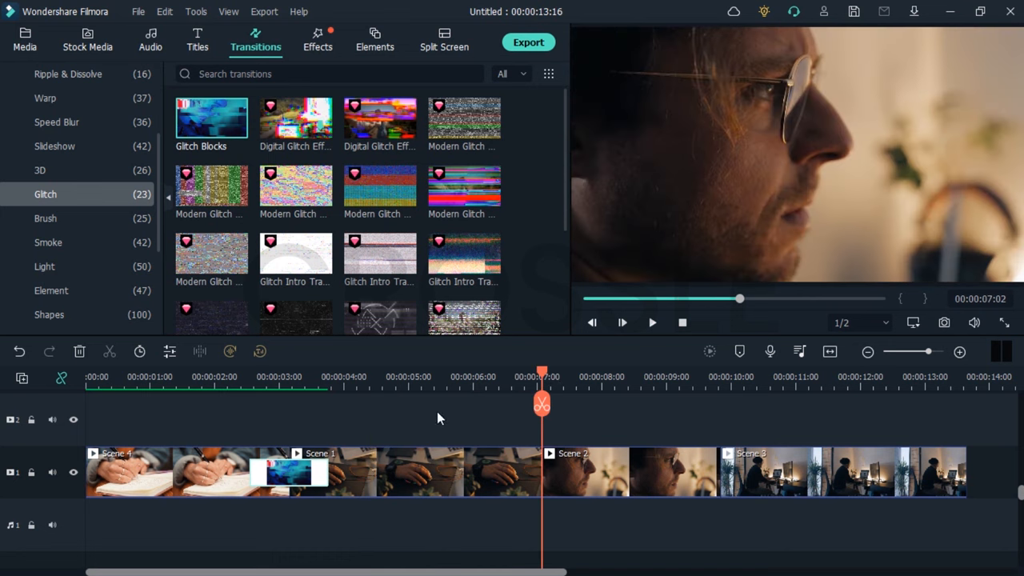
{"action": "mouse_move", "coordinate": [294, 256]}
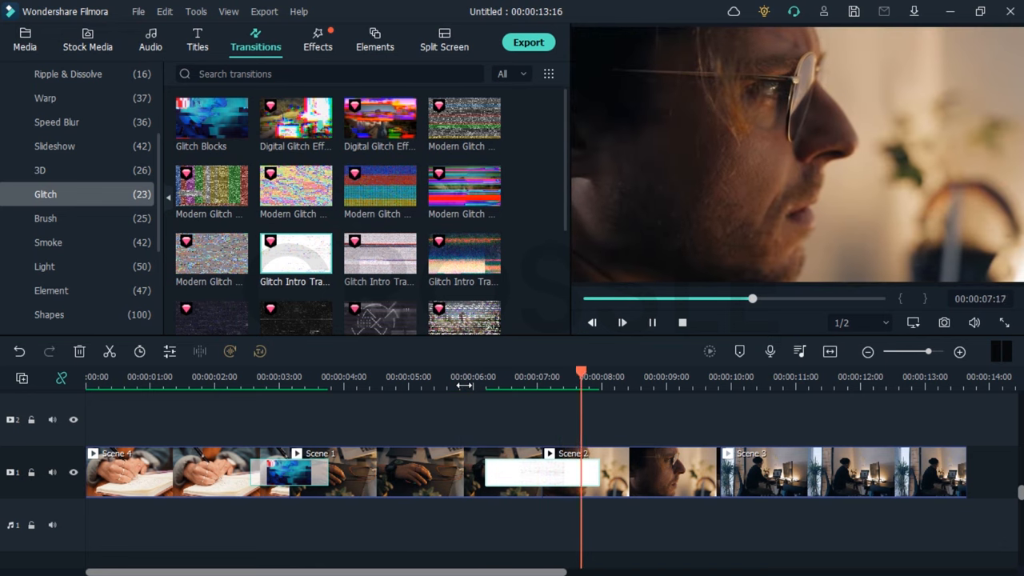
Preview the second glitch transition and add another glitch transition at the last cut.
{"action": "left_click", "coordinate": [674, 373]}
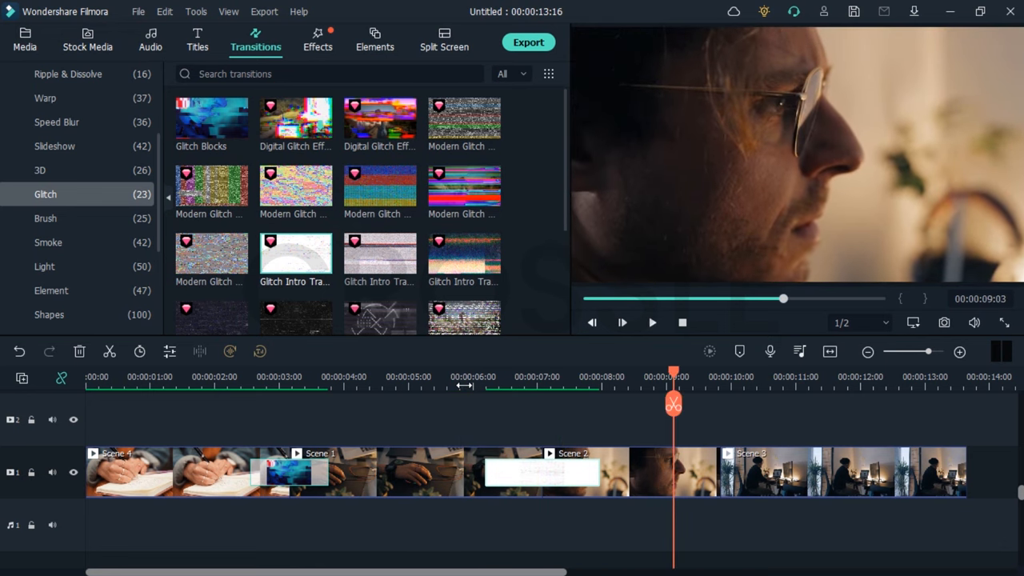
{"action": "scroll", "scroll_direction": "down", "scroll_amount": 3}
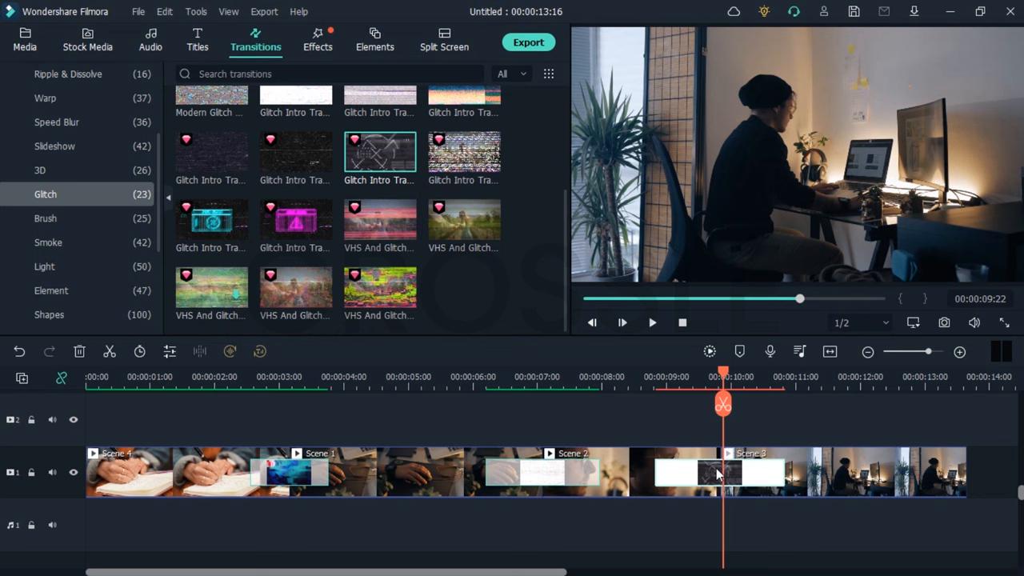
{"action": "left_click", "coordinate": [720, 472]}
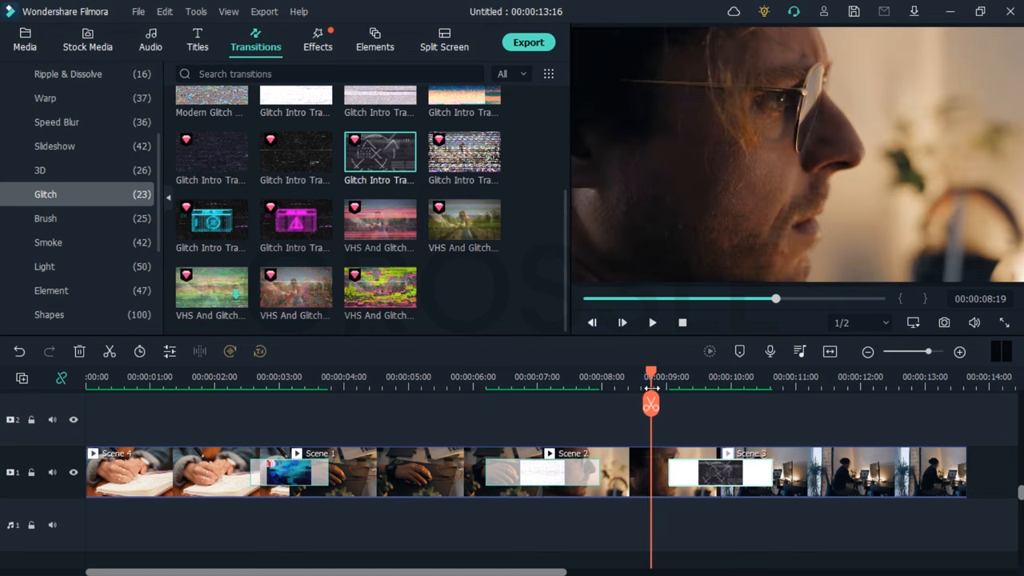
{"action": "left_click", "coordinate": [652, 323]}
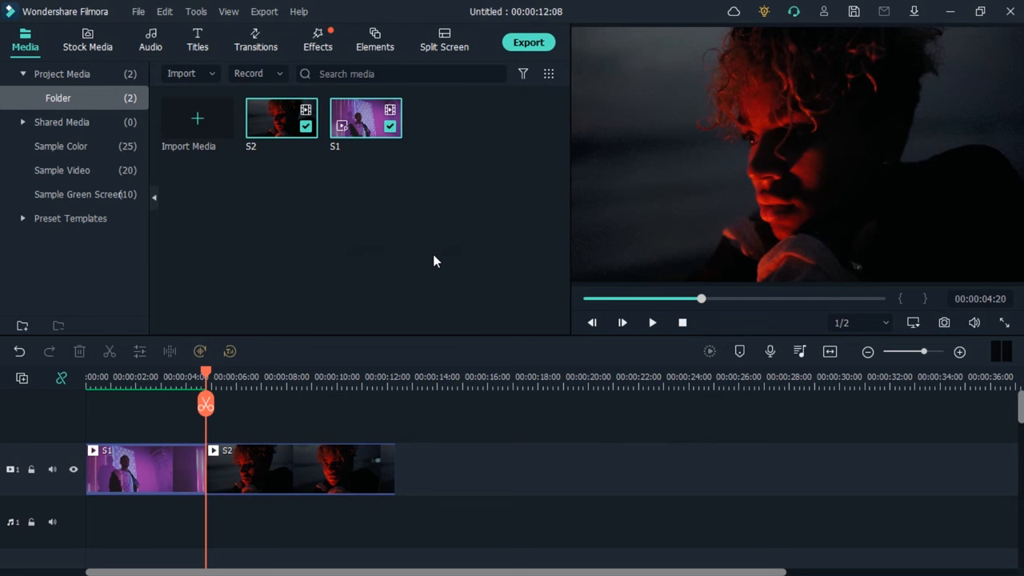
Lay the Magic Swing flicker effect over the end of S1 and zoom in on the S1–S2 cut.
{"action": "left_click", "coordinate": [317, 40]}
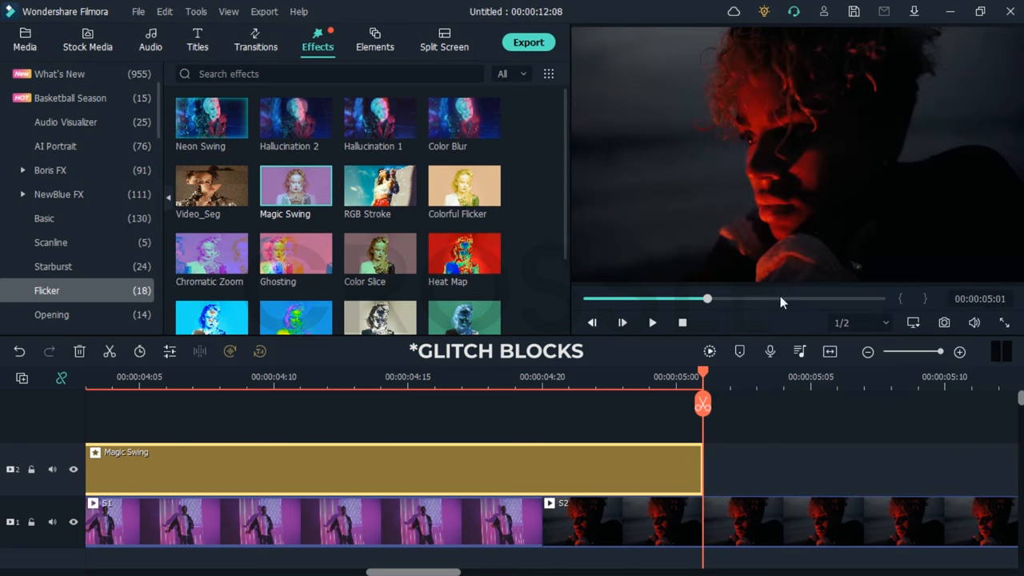
{"action": "left_click_drag", "start_coordinate": [702, 377], "coordinate": [515, 378]}
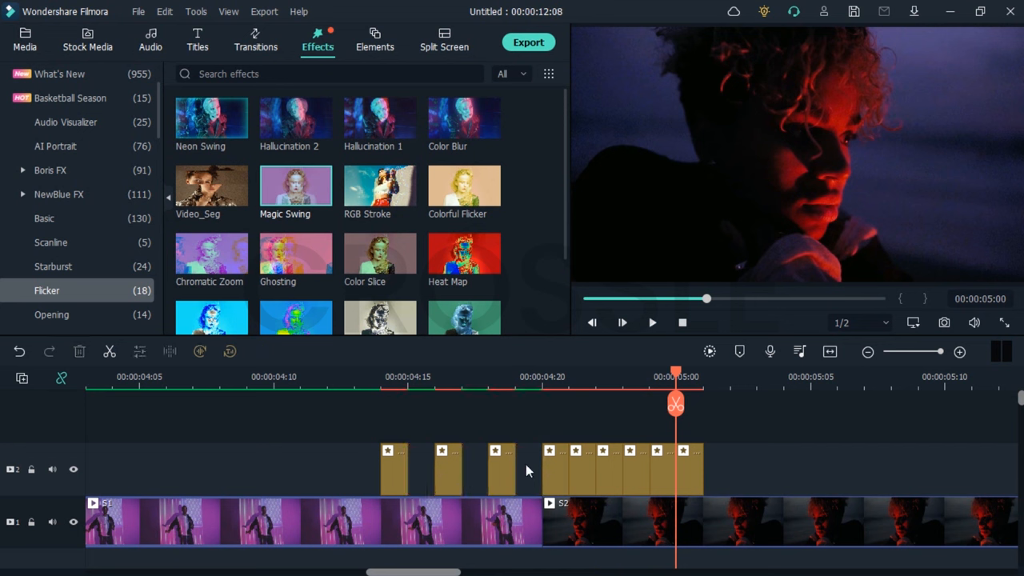
{"action": "mouse_move", "coordinate": [71, 398]}
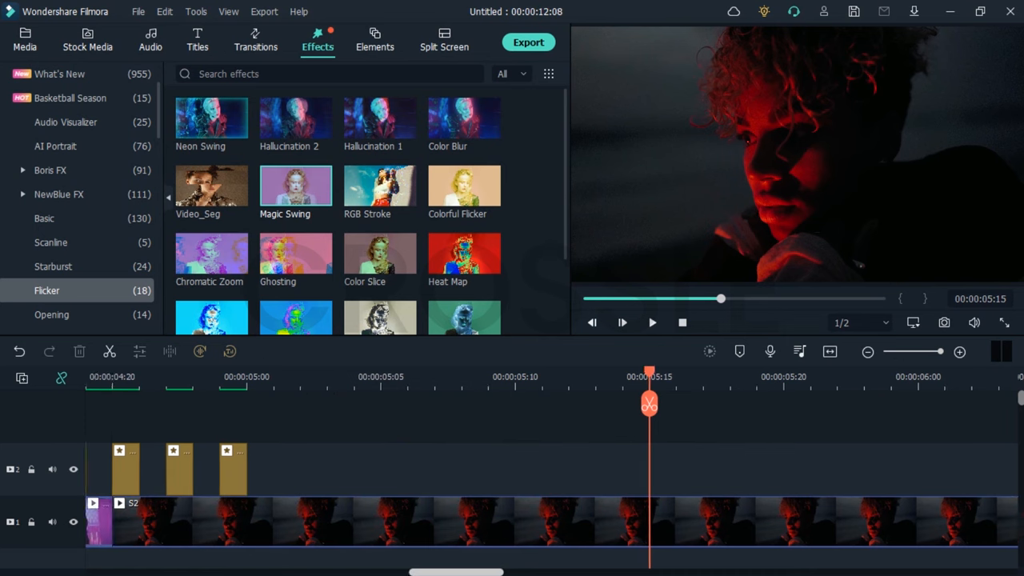
{"action": "left_click", "coordinate": [620, 323]}
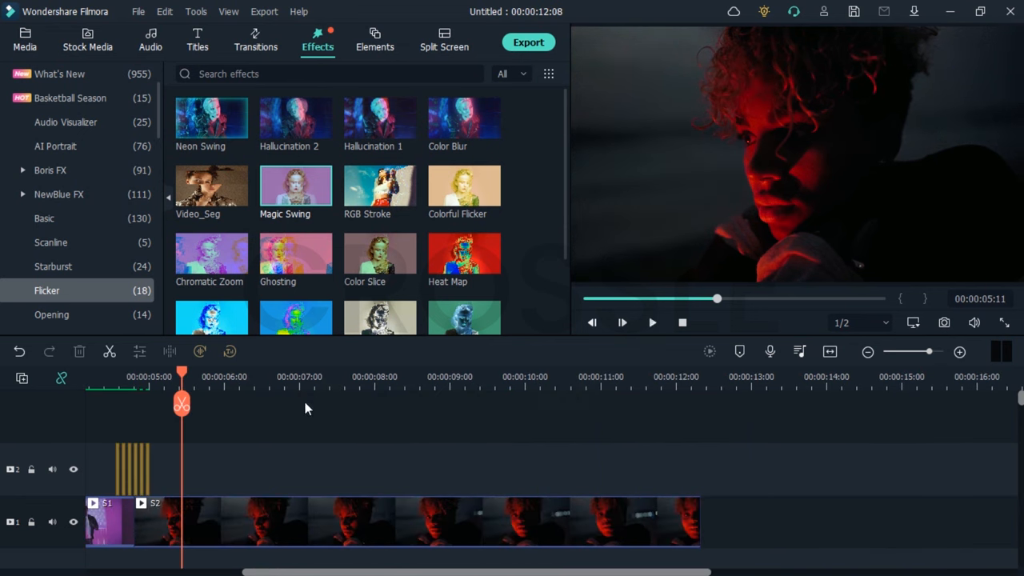
{"action": "left_click_drag", "start_coordinate": [183, 392], "coordinate": [135, 392]}
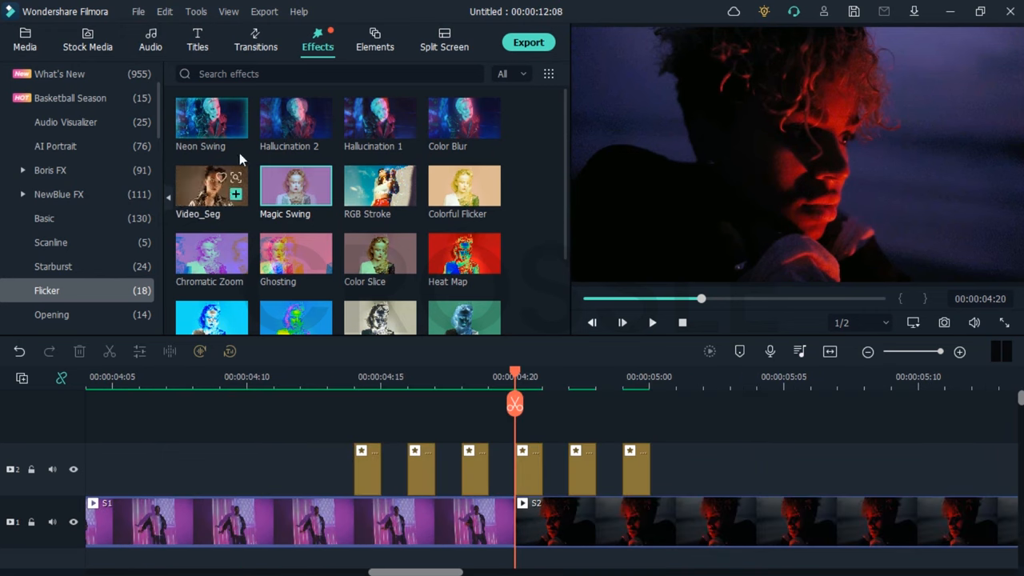
{"action": "left_click", "coordinate": [256, 40]}
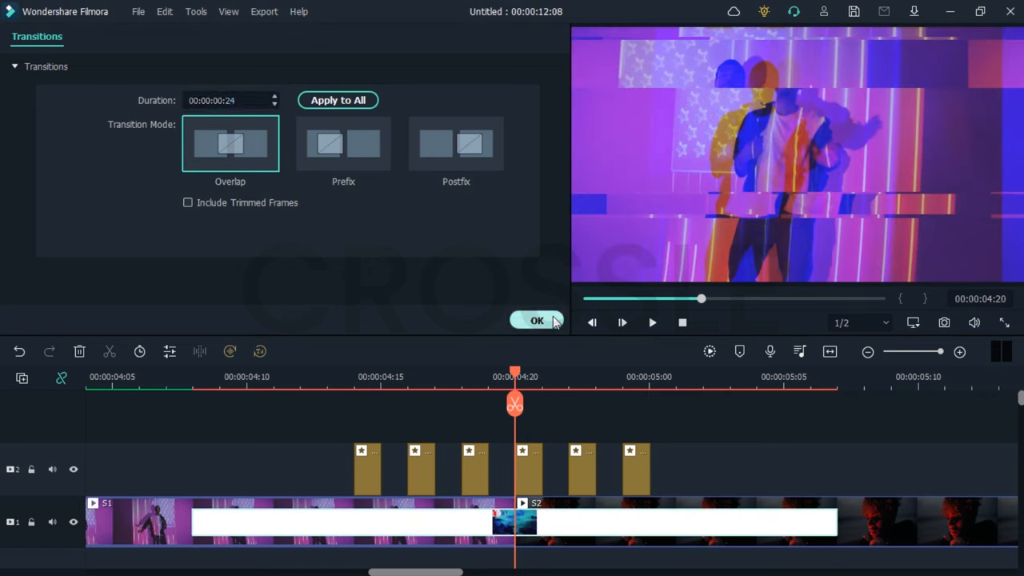
Confirm the Glitch Blocks transition in Overlap mode at the S1/S2 cut and stop the preview.
{"action": "left_click", "coordinate": [538, 320]}
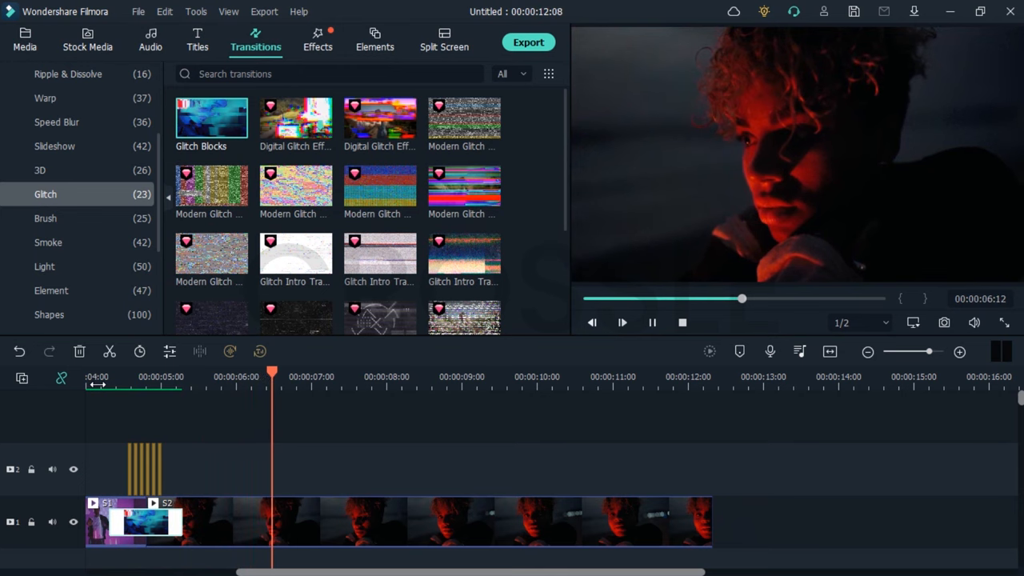
{"action": "left_click", "coordinate": [25, 38]}
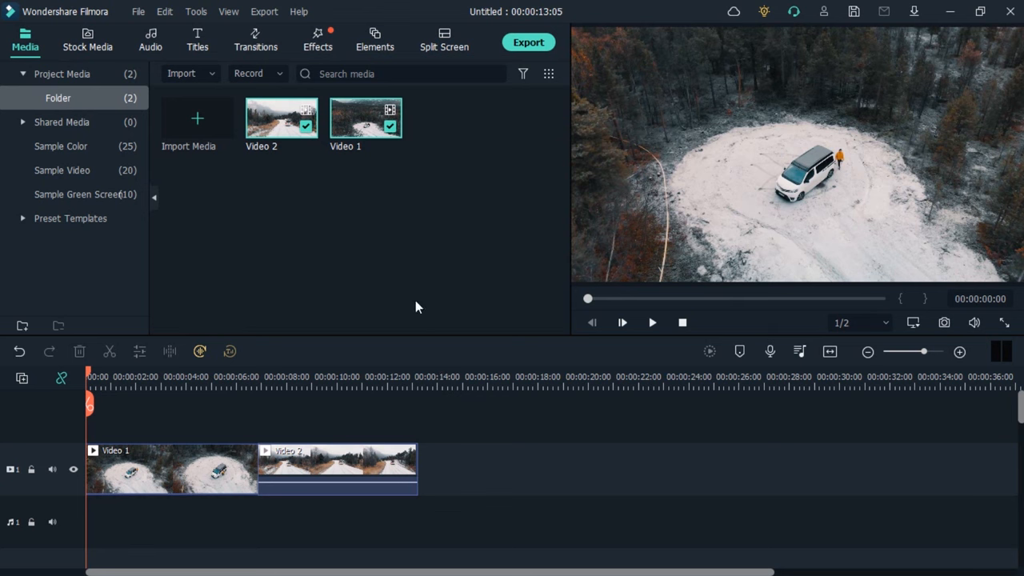
Search Effects for 'fla', shorten Flash White1 at the Video 1–Video 2 cut and preview it.
{"action": "left_click", "coordinate": [316, 40]}
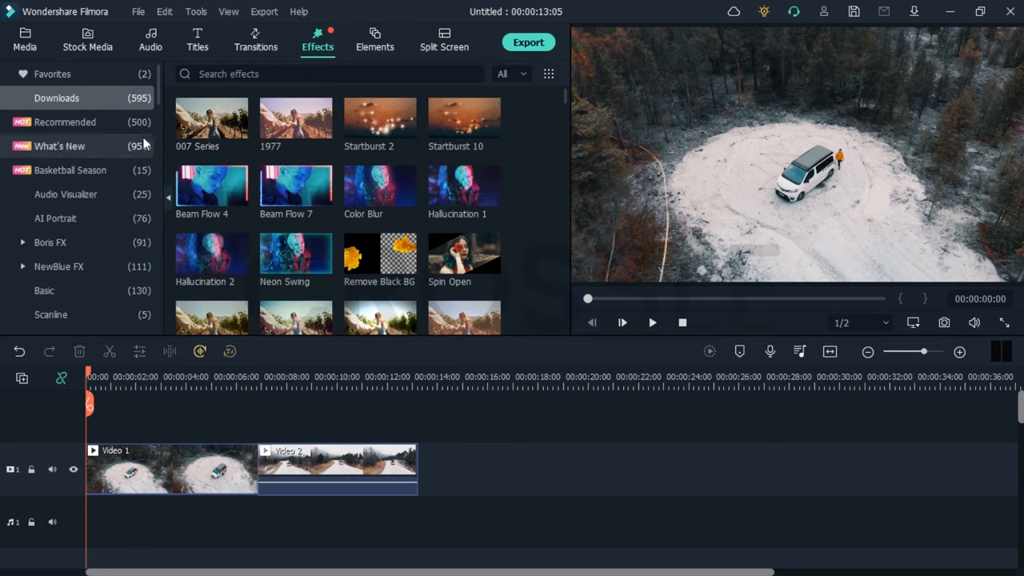
{"action": "type", "text": "flash white1"}
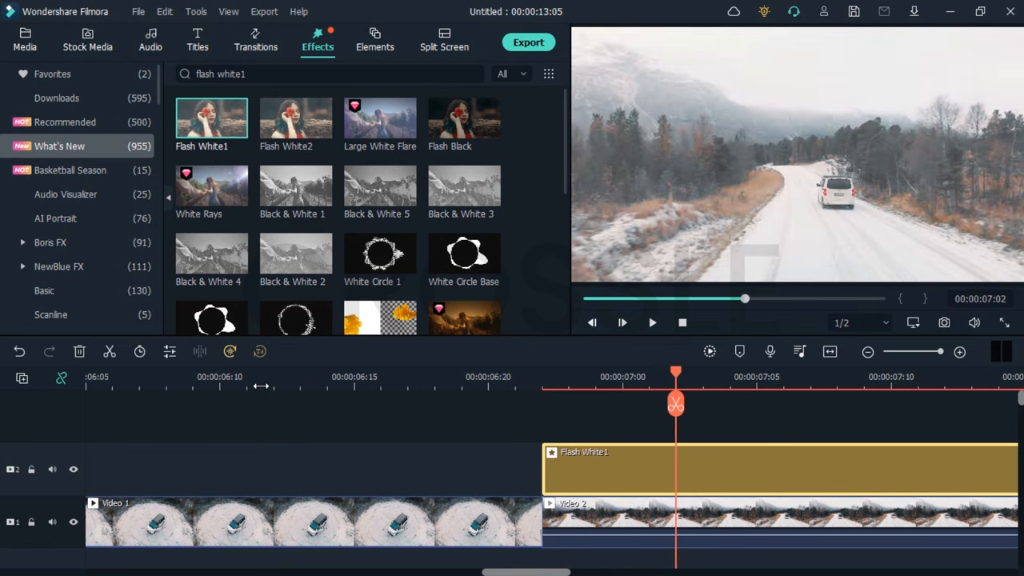
{"action": "right_click", "coordinate": [675, 467]}
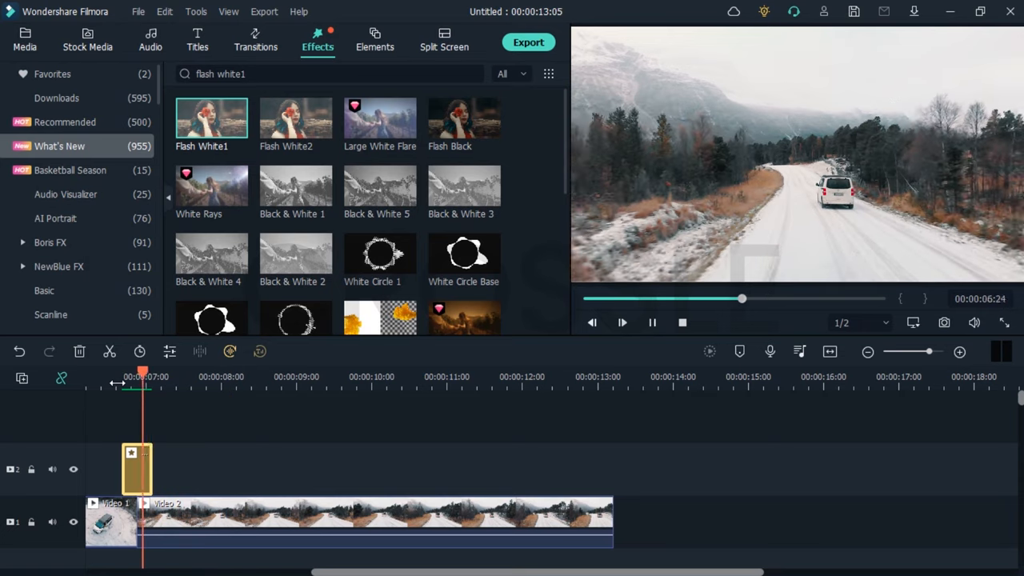
{"action": "left_click", "coordinate": [26, 39]}
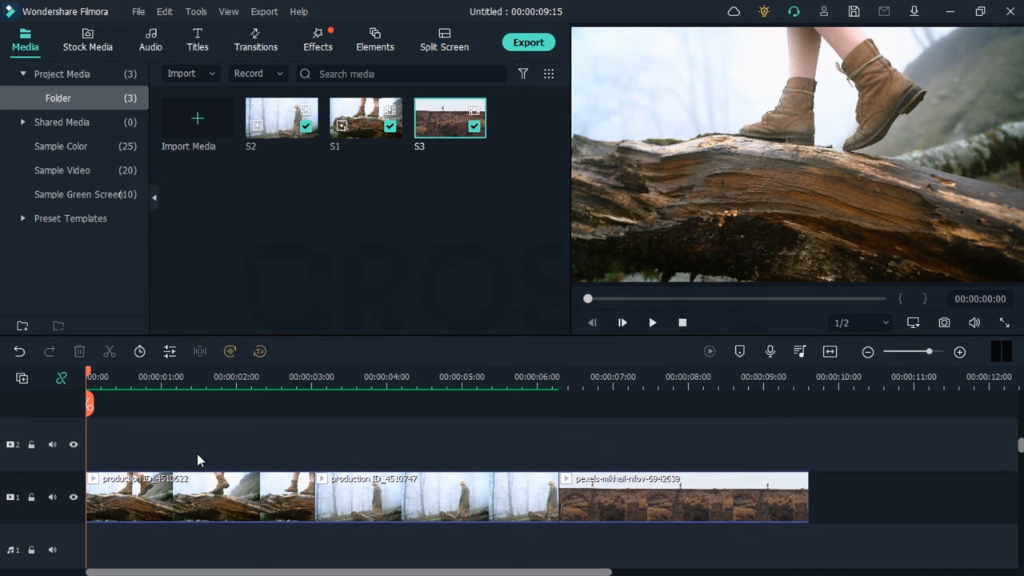
{"action": "mouse_move", "coordinate": [392, 448]}
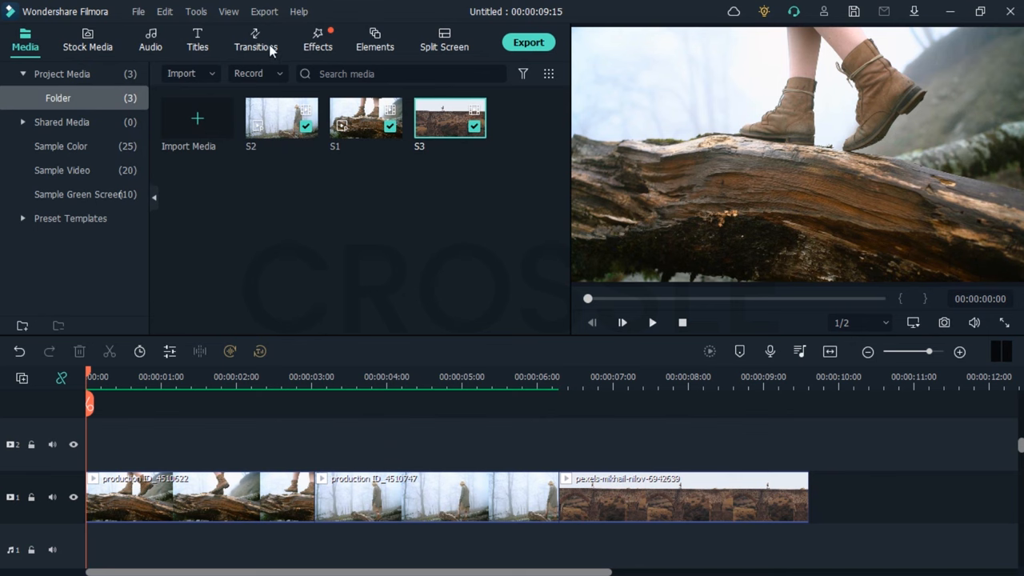
Show the Brush transitions and play back the first brush transition between the clips.
{"action": "left_click", "coordinate": [256, 40]}
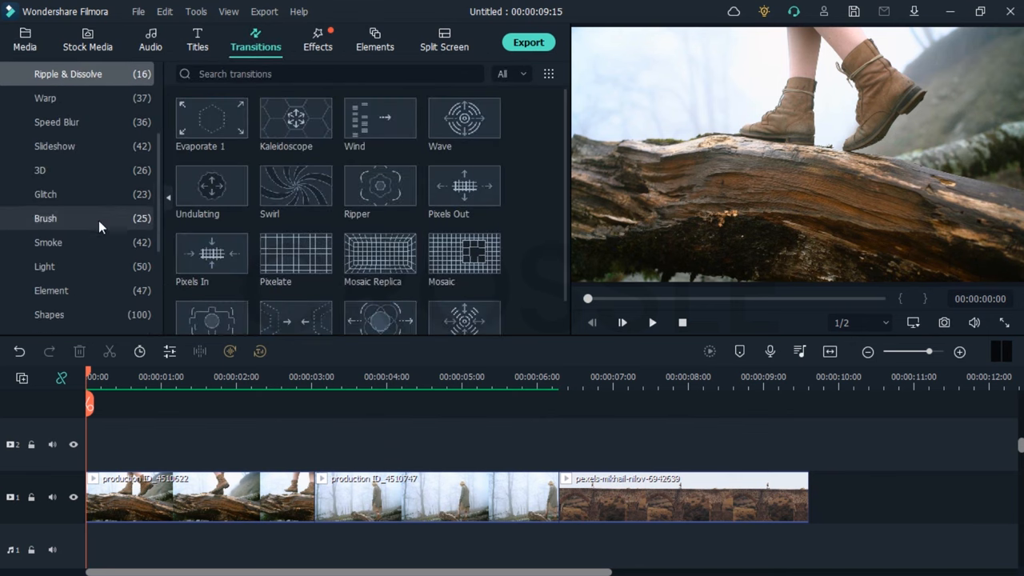
{"action": "left_click", "coordinate": [44, 217]}
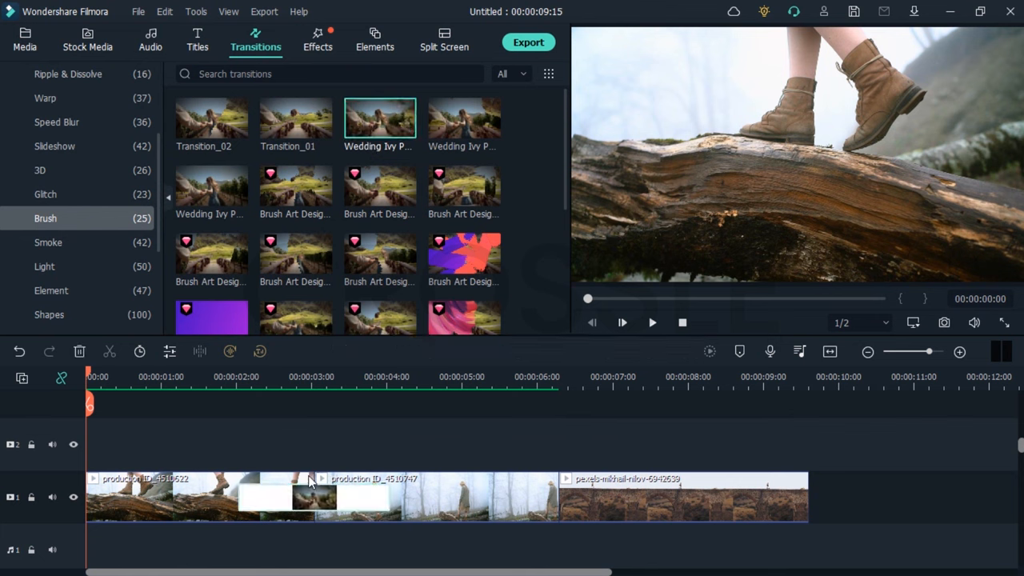
{"action": "left_click", "coordinate": [621, 323]}
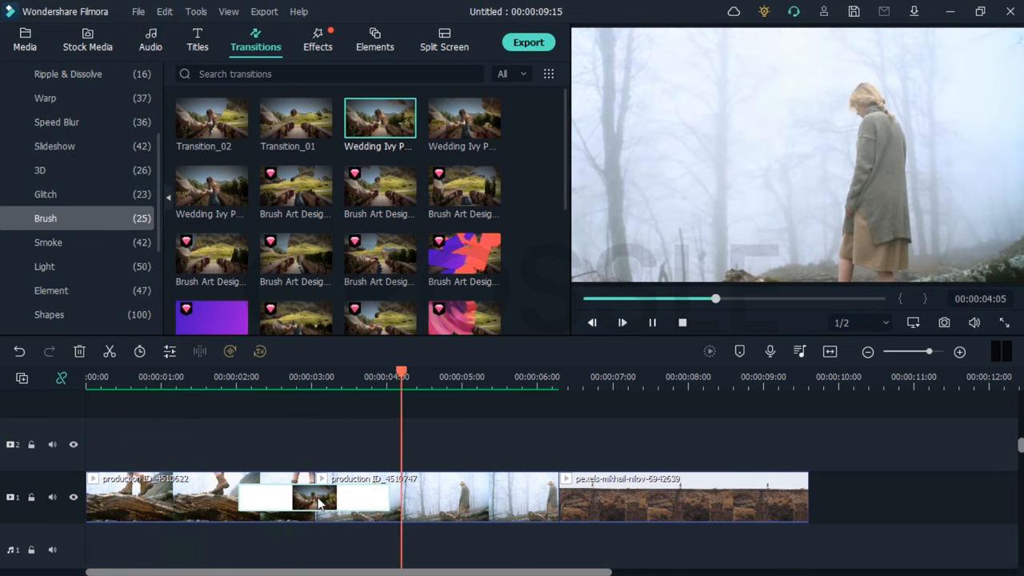
{"action": "double_click", "coordinate": [317, 496]}
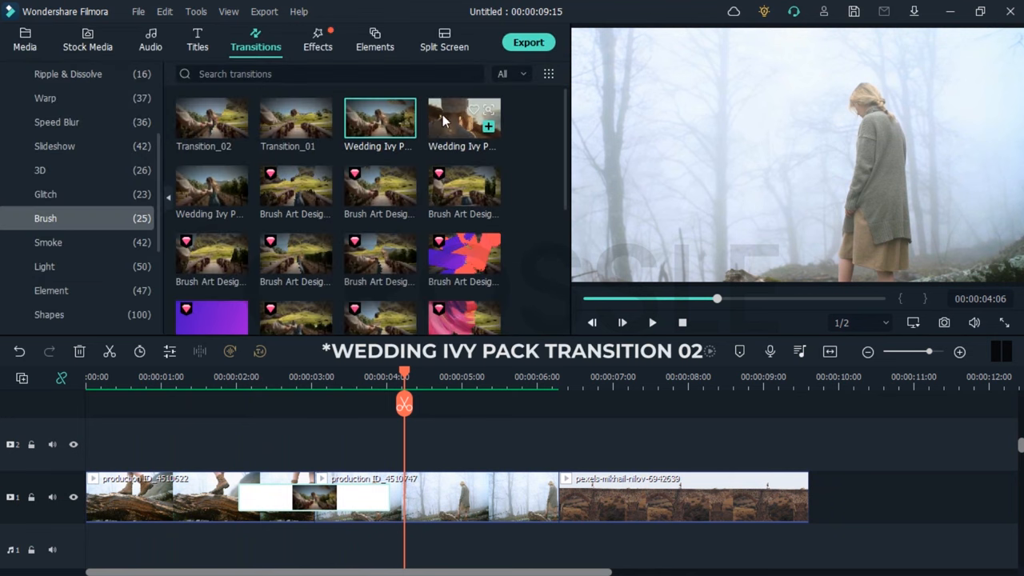
Add Wedding Ivy Pack Transition 02 at the second cut and preview it.
{"action": "left_click", "coordinate": [464, 120]}
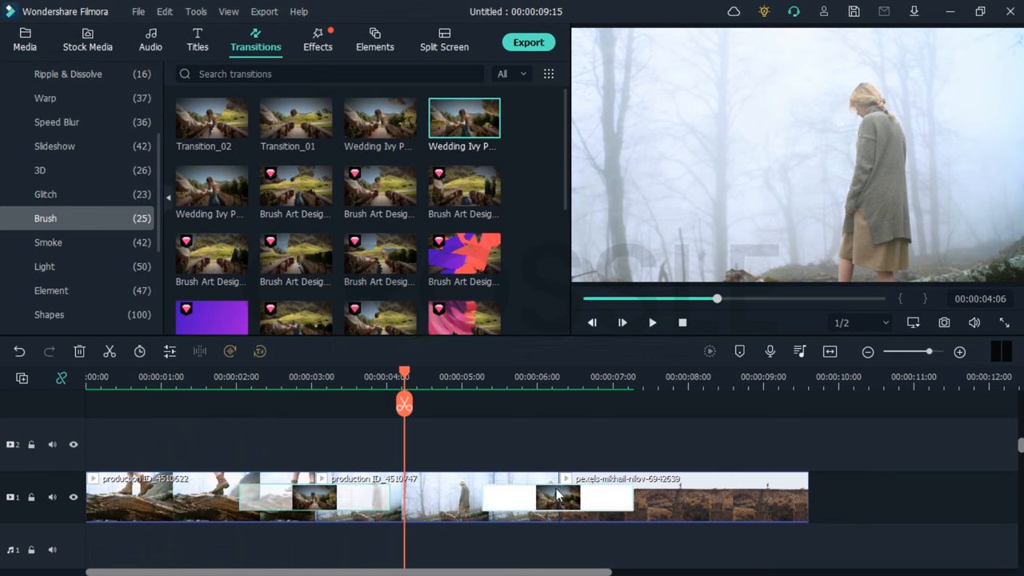
{"action": "left_click", "coordinate": [621, 323]}
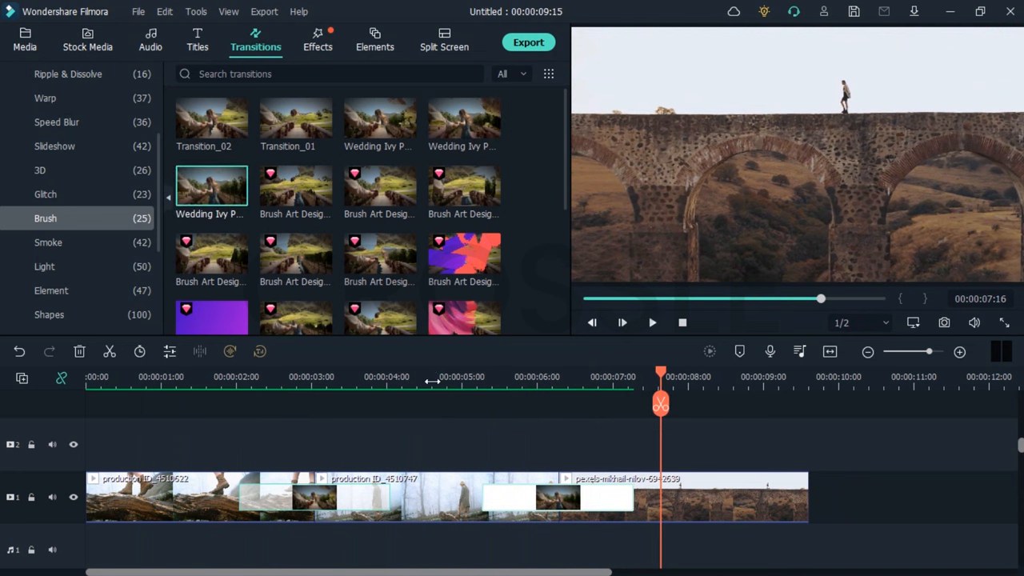
{"action": "left_click", "coordinate": [621, 323]}
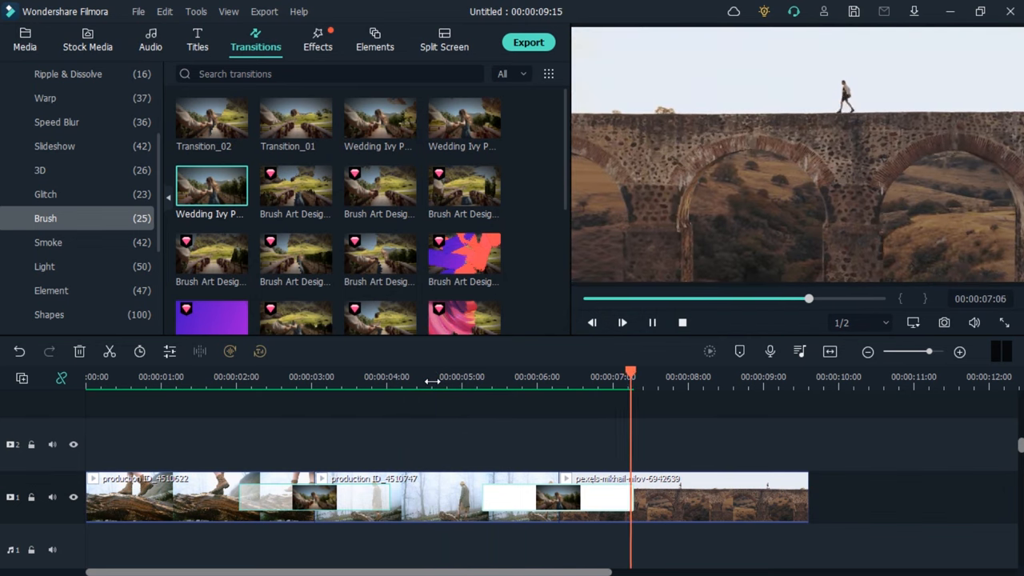
{"action": "left_click", "coordinate": [45, 193]}
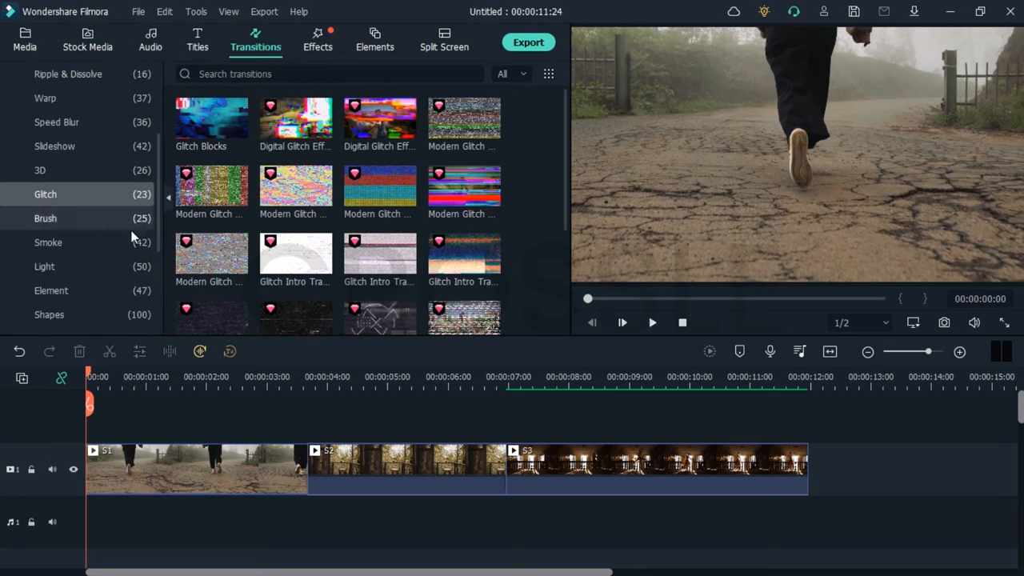
Add Realistic Smoke transitions from the Smoke category to the cuts and play them back.
{"action": "left_click", "coordinate": [48, 243]}
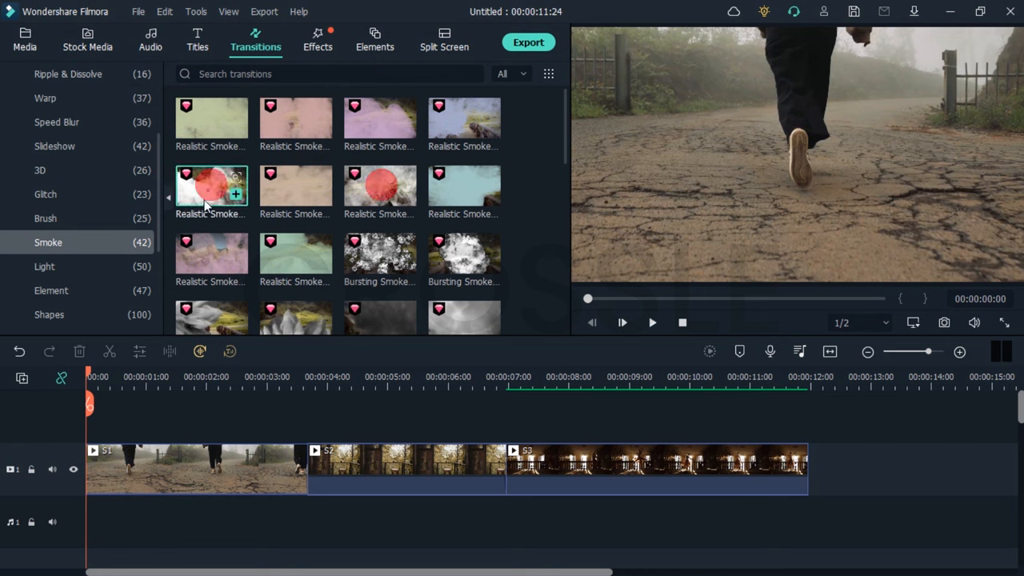
{"action": "left_click", "coordinate": [653, 323]}
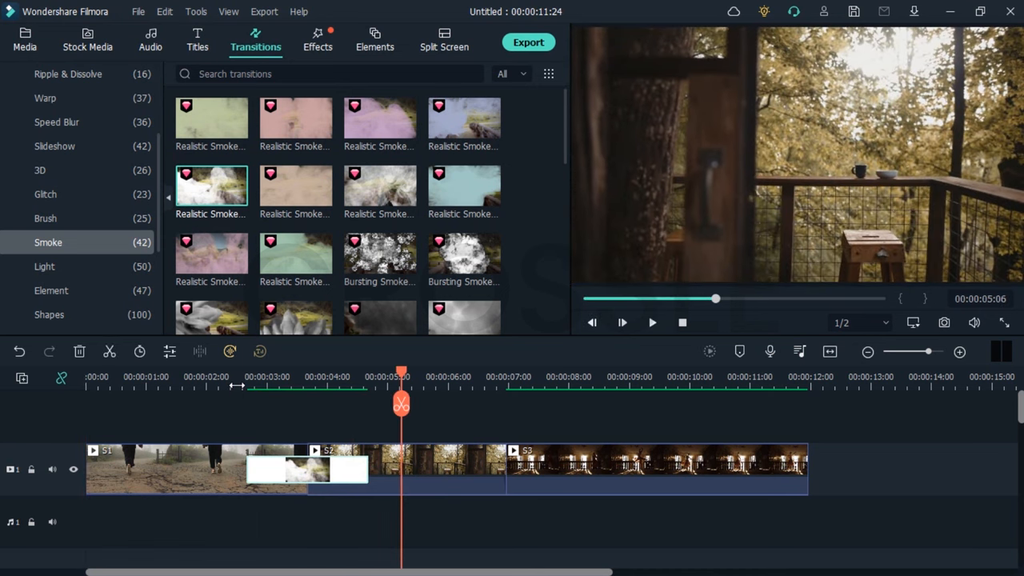
{"action": "left_click", "coordinate": [621, 322]}
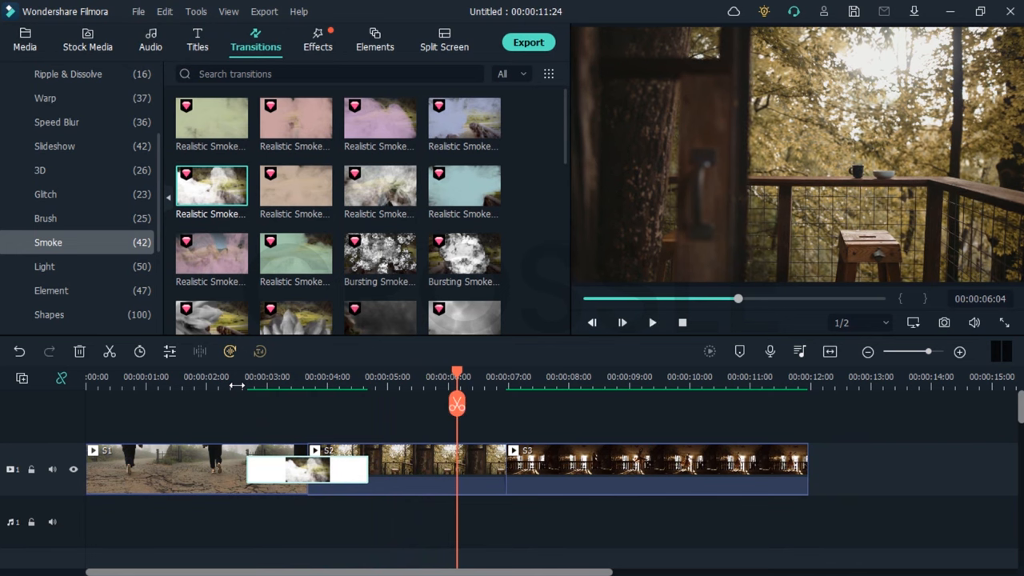
{"action": "mouse_move", "coordinate": [379, 192]}
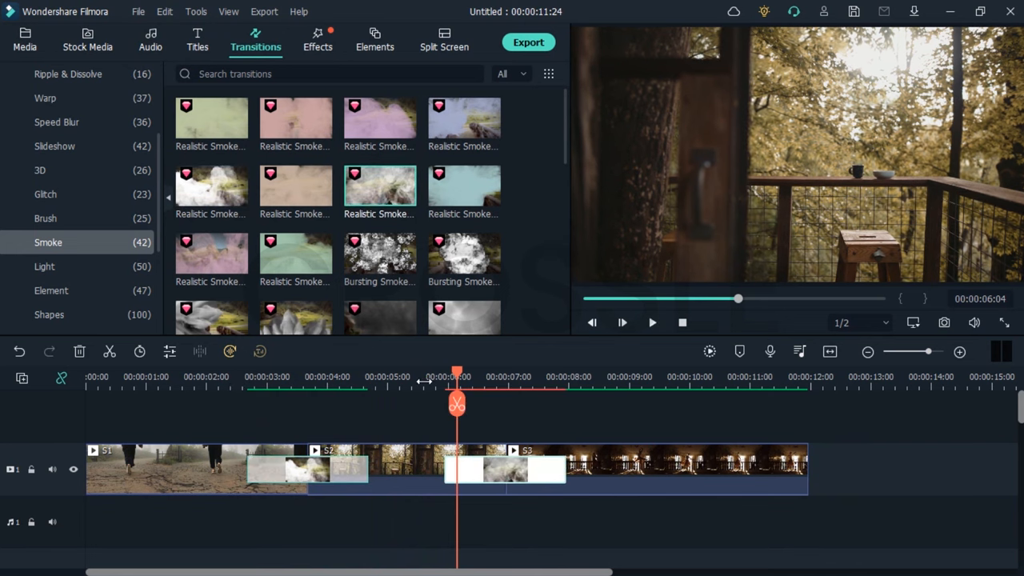
{"action": "left_click", "coordinate": [621, 324]}
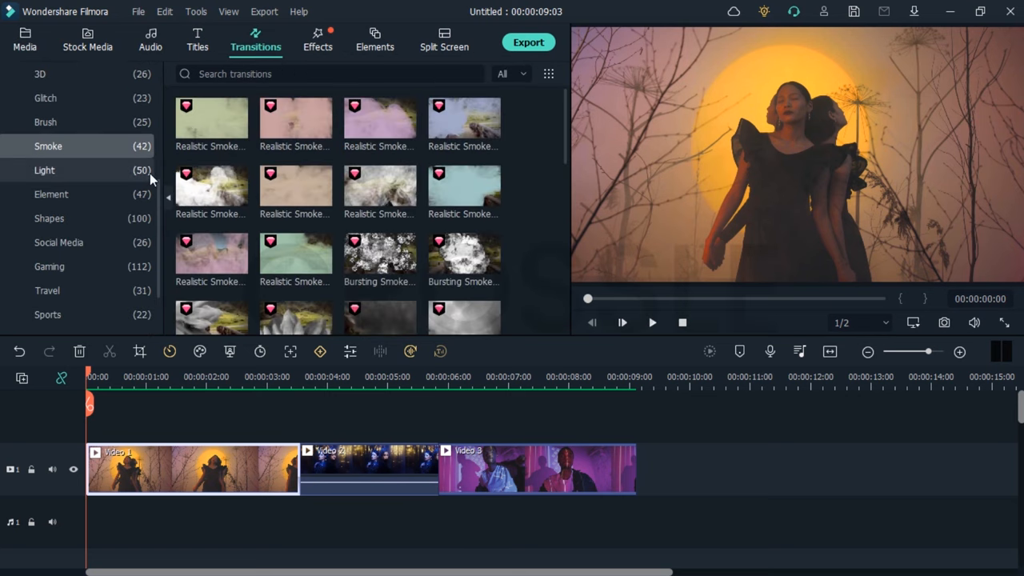
Place Light Beam transitions at both cuts of the three-clip timeline and play them back.
{"action": "left_click", "coordinate": [45, 170]}
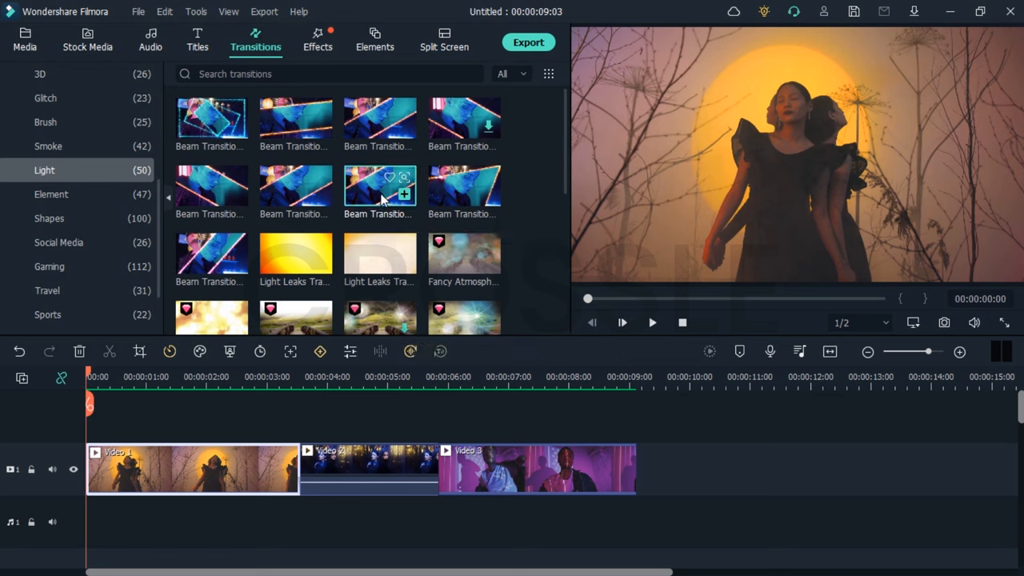
{"action": "left_click_drag", "start_coordinate": [381, 192], "coordinate": [296, 470]}
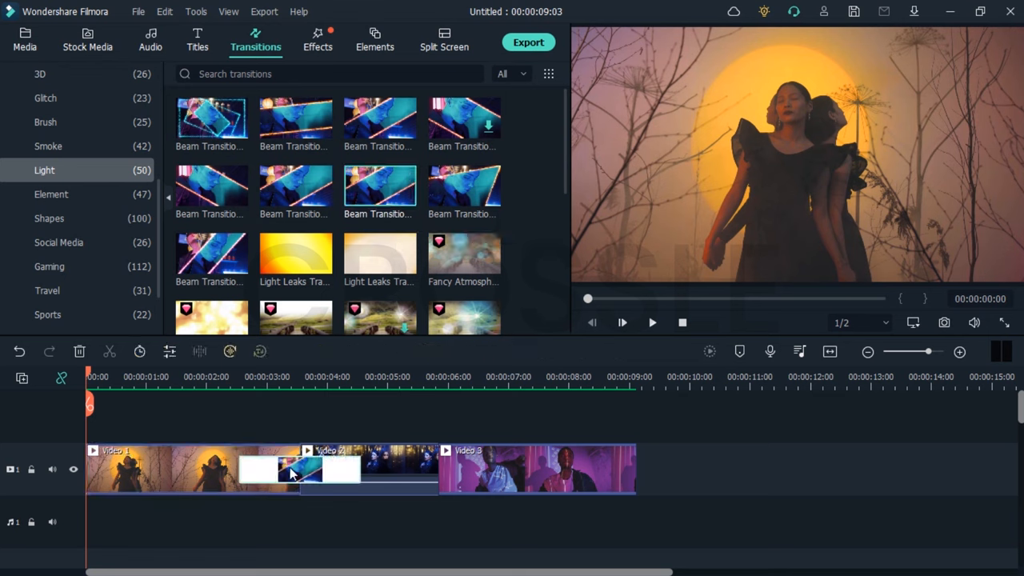
{"action": "left_click", "coordinate": [652, 323]}
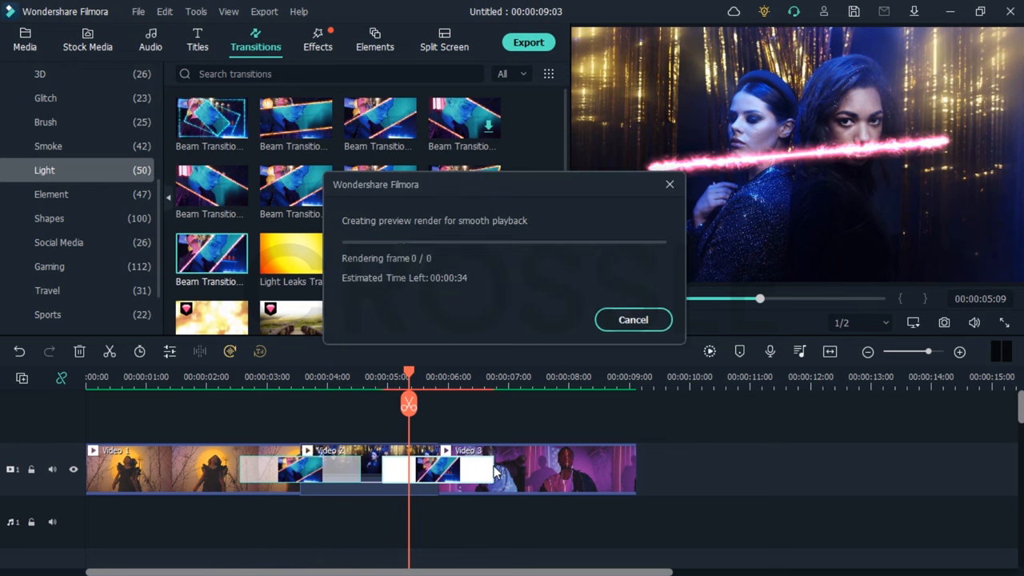
{"action": "left_click", "coordinate": [632, 320]}
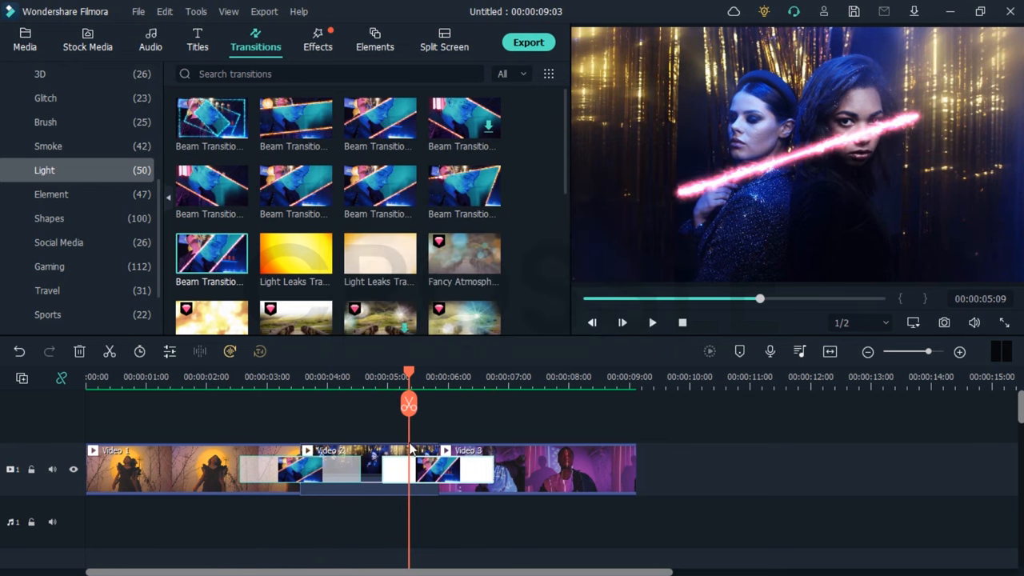
{"action": "left_click", "coordinate": [653, 323]}
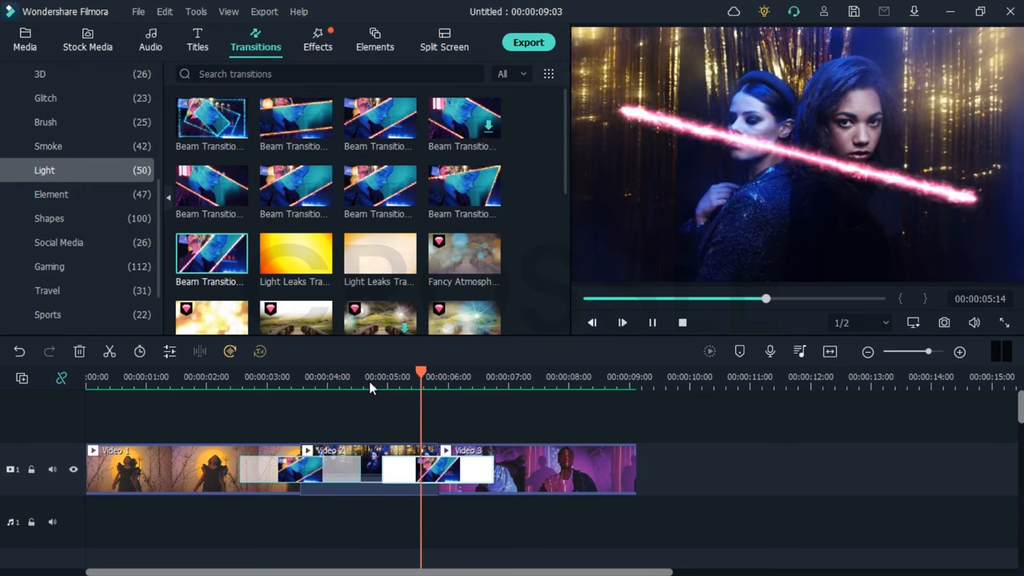
{"action": "left_click", "coordinate": [541, 377]}
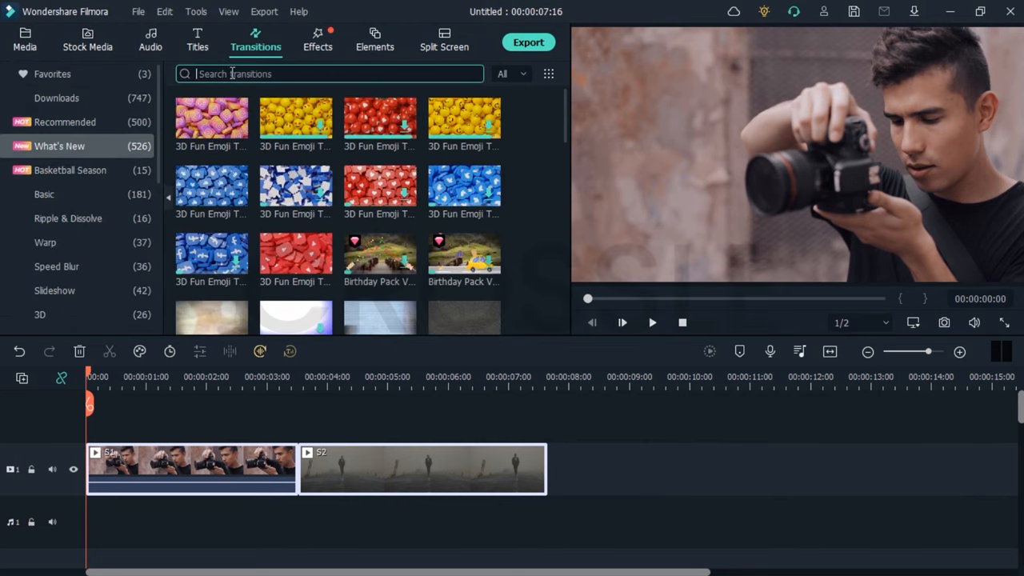
Find and apply Firework Effect transition 04 at the photographer–foggy road cut and preview it.
{"action": "type", "text": "firework_"}
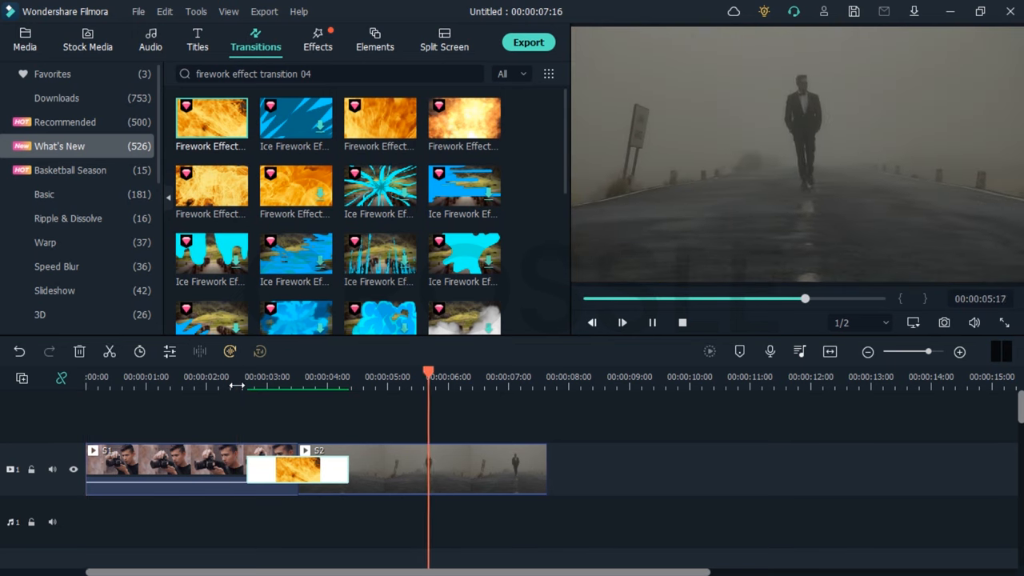
{"action": "left_click", "coordinate": [26, 39]}
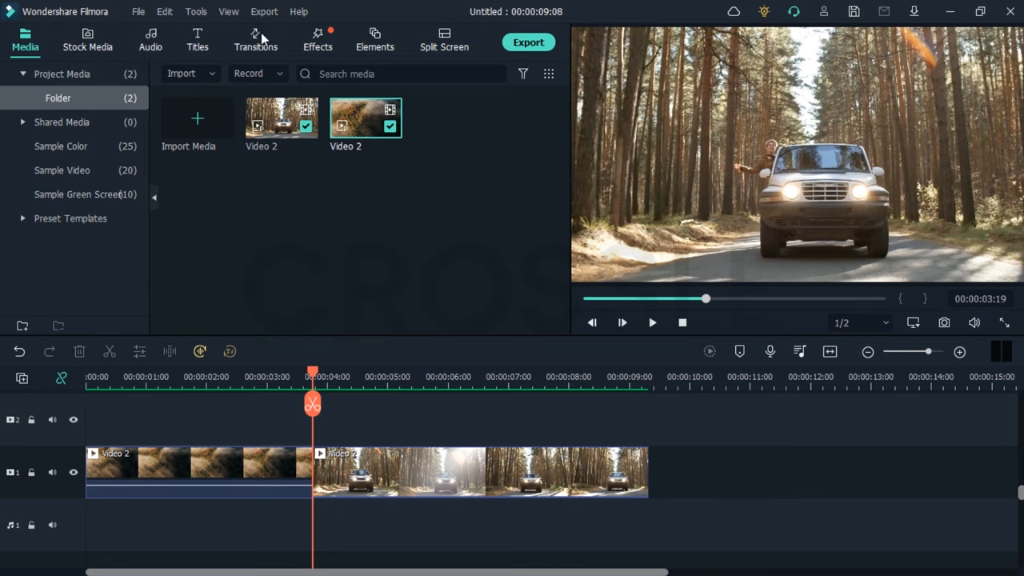
Apply the Speed Blur Cross Roll 6 transition at the cut and play it back from before the cut.
{"action": "left_click", "coordinate": [256, 40]}
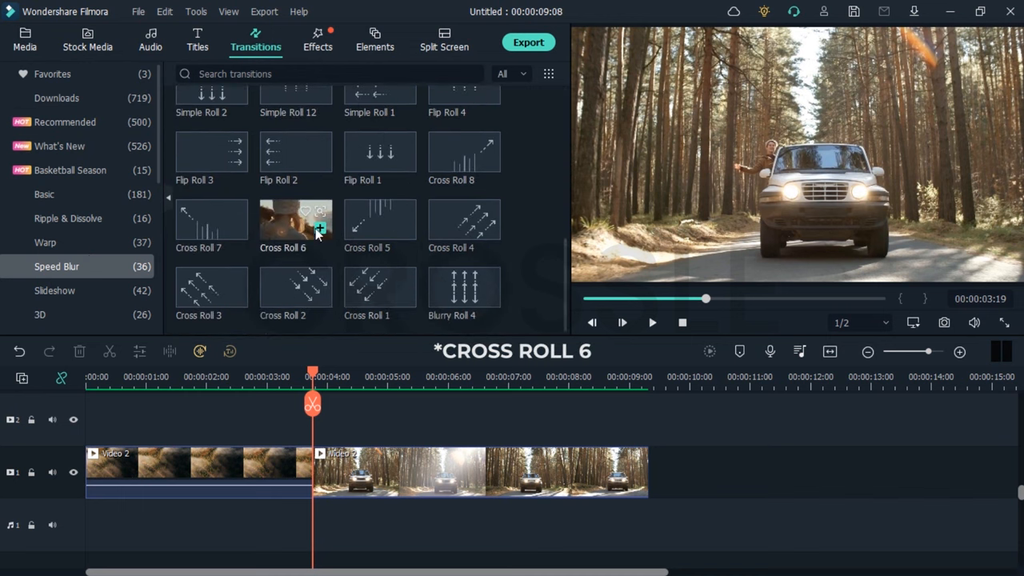
{"action": "mouse_move", "coordinate": [294, 221]}
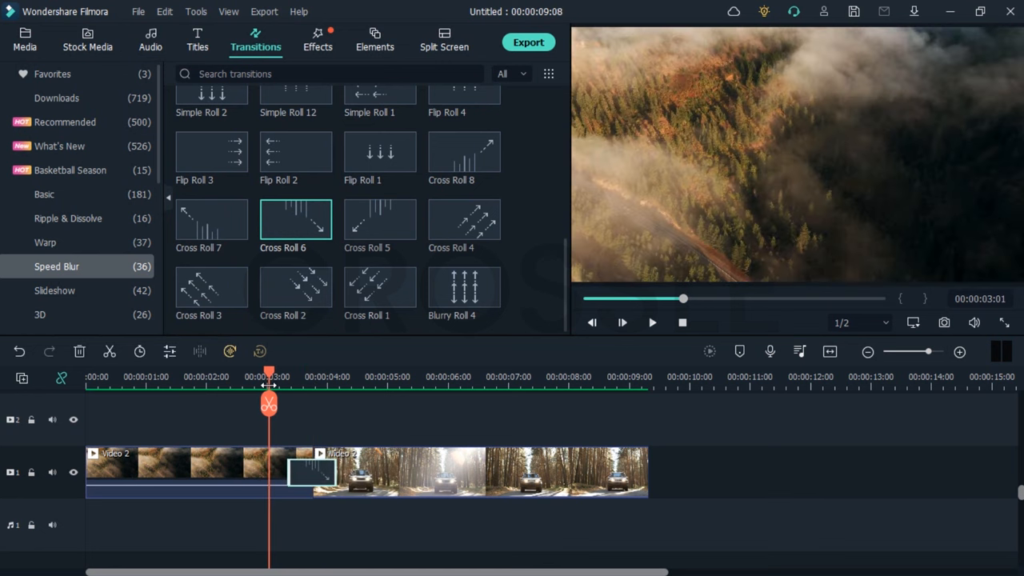
{"action": "left_click", "coordinate": [621, 324]}
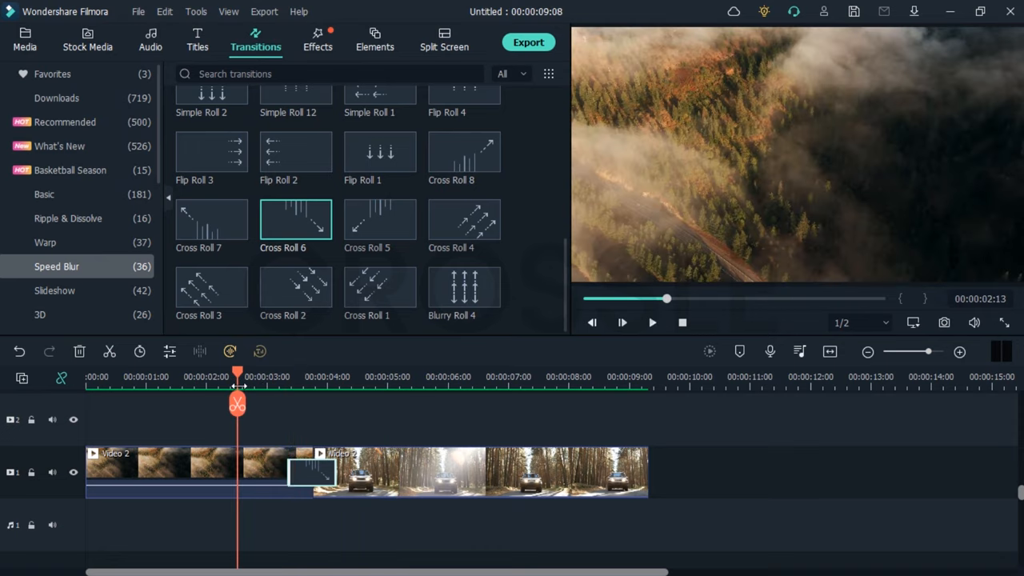
{"action": "left_click", "coordinate": [620, 323]}
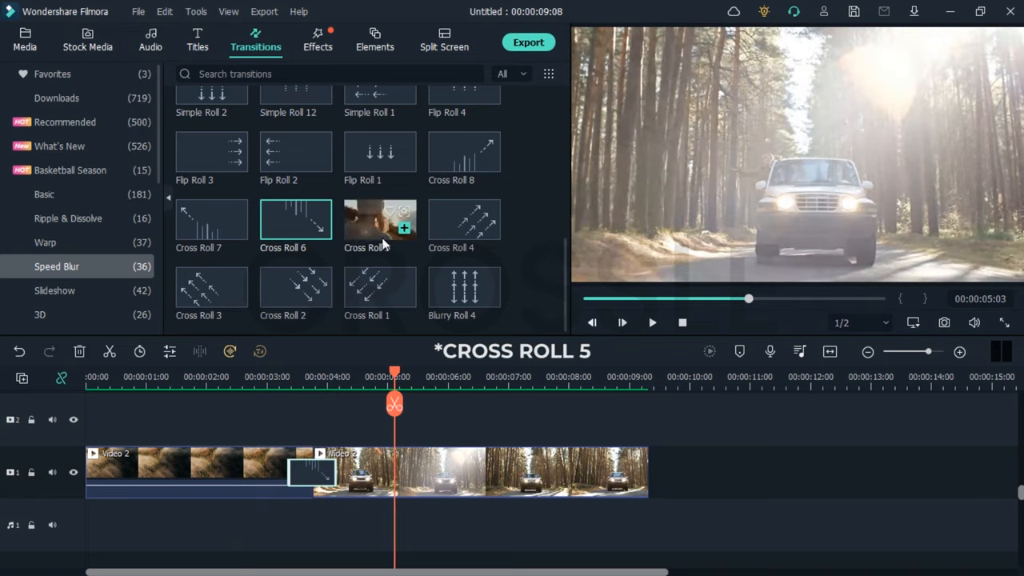
{"action": "left_click", "coordinate": [380, 220]}
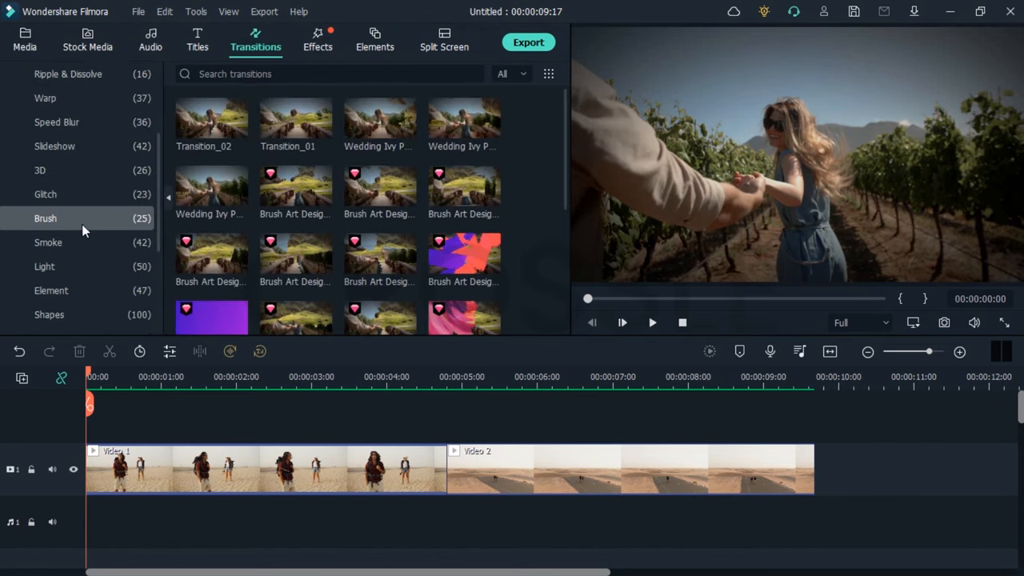
Apply brush Transition_01 at the desert clips' cut and play it back.
{"action": "left_click", "coordinate": [295, 118]}
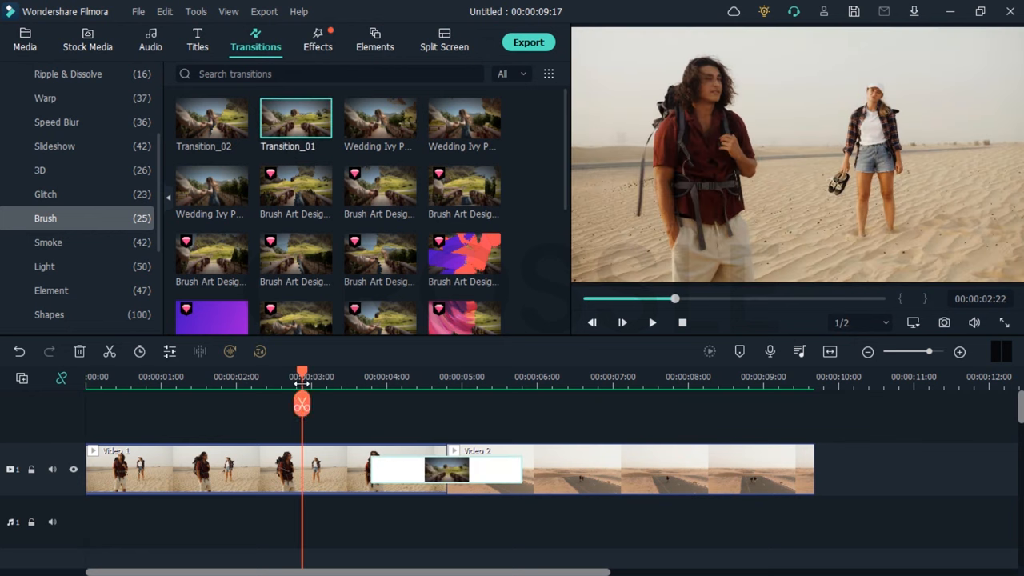
{"action": "left_click", "coordinate": [621, 324]}
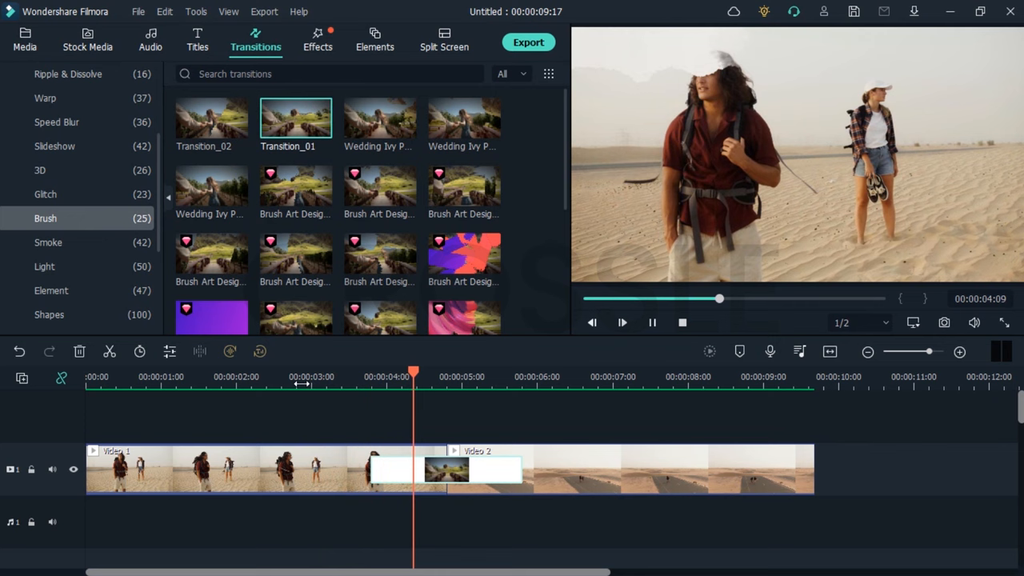
{"action": "left_click", "coordinate": [530, 376]}
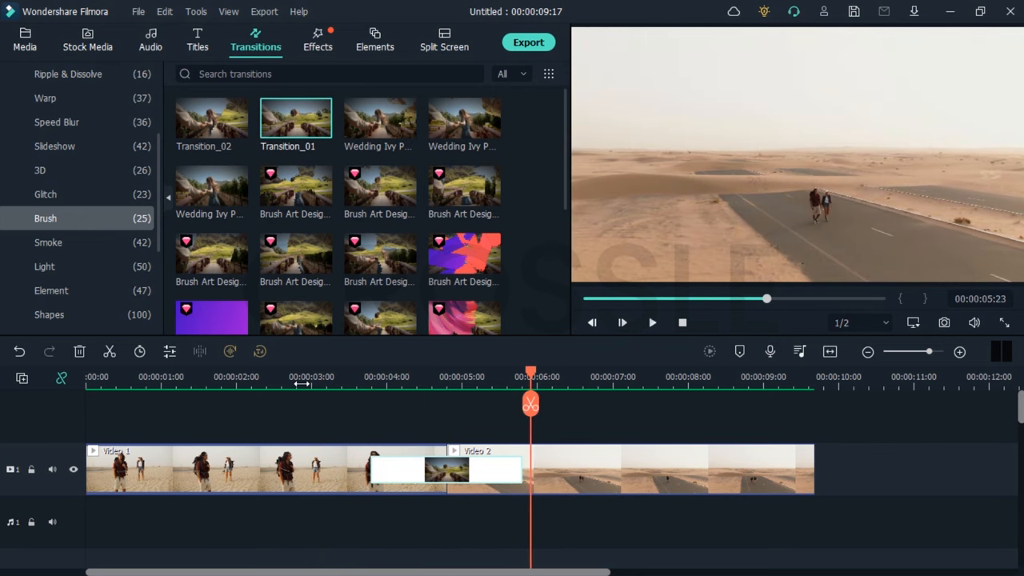
{"action": "mouse_move", "coordinate": [493, 467]}
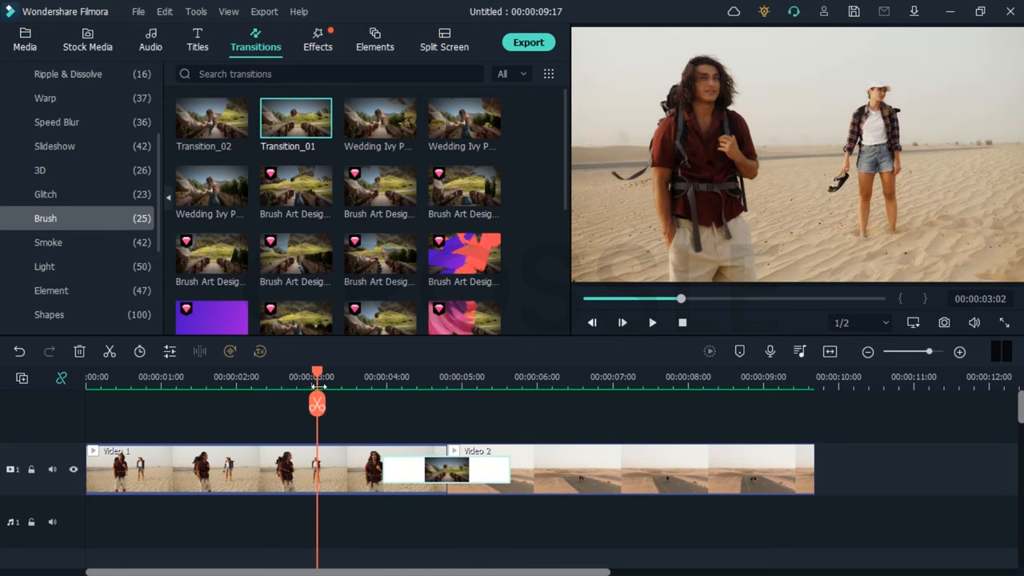
Replace it with brush Transition_02 and replay the cut to compare.
{"action": "left_click", "coordinate": [622, 323]}
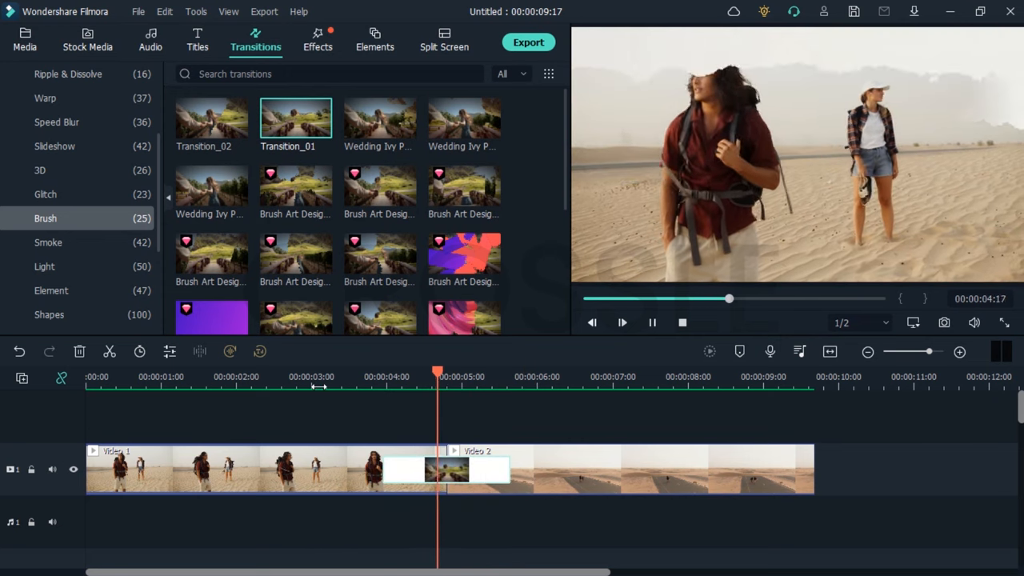
{"action": "left_click", "coordinate": [535, 376]}
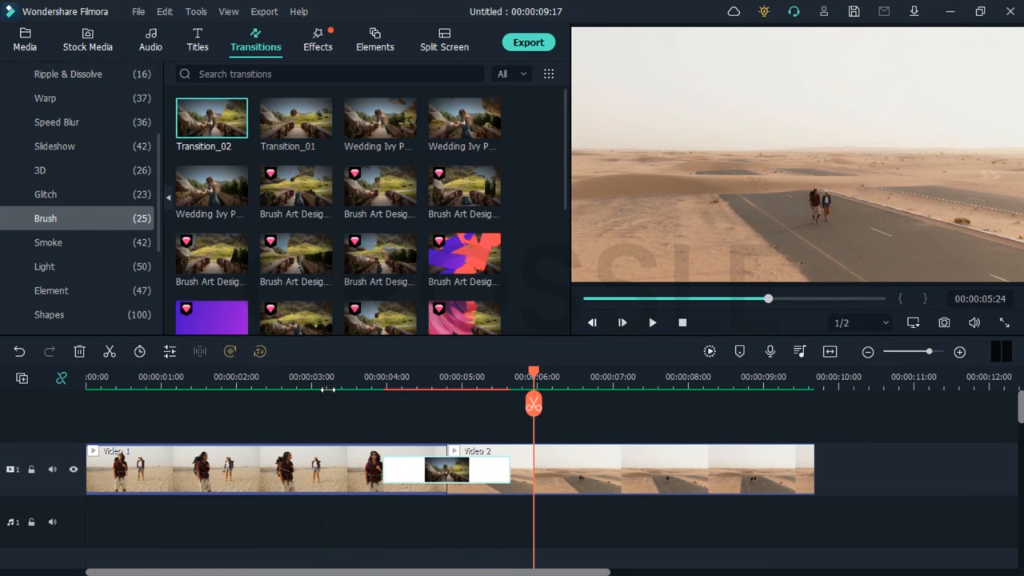
{"action": "left_click", "coordinate": [653, 324]}
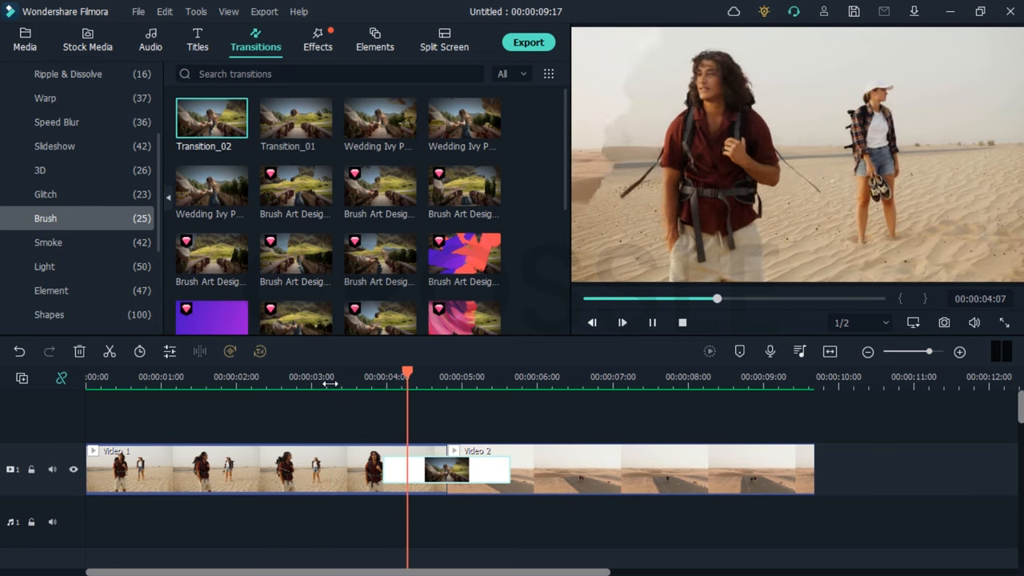
{"action": "left_click", "coordinate": [620, 322]}
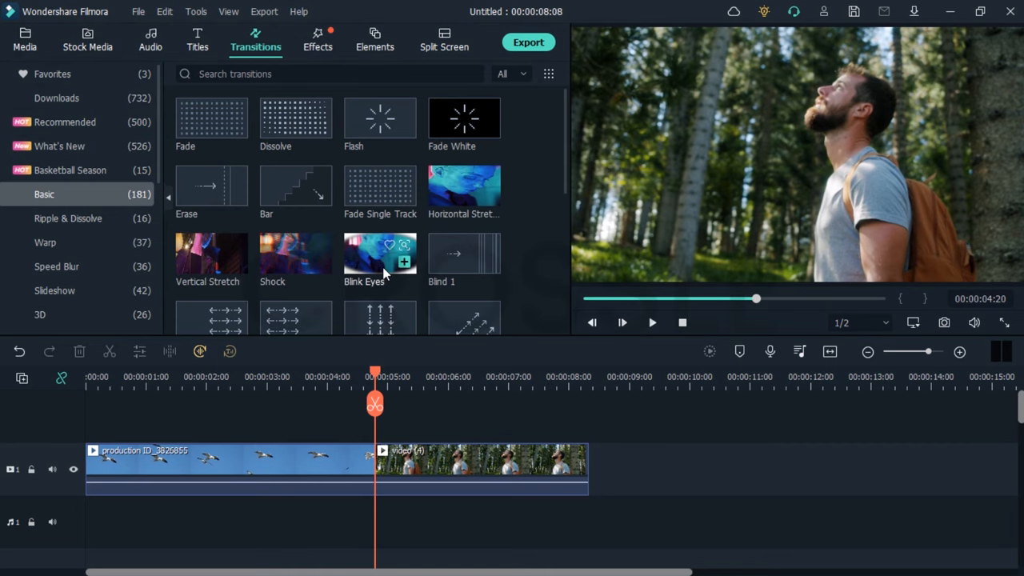
Search 'blink eyes' and place the Blink Eyes transition at the bird–forest cut.
{"action": "type", "text": "b"}
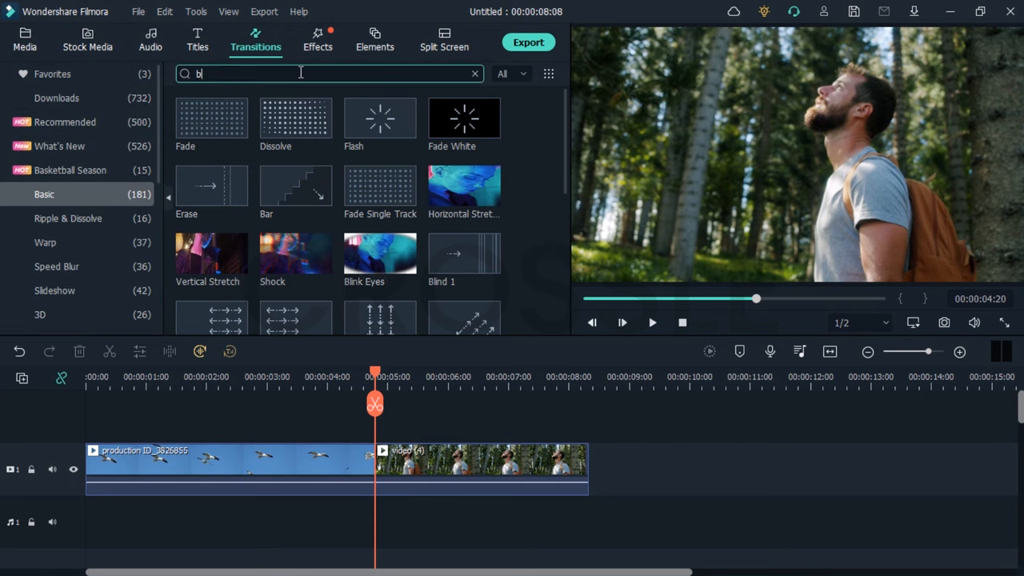
{"action": "type", "text": "blink eyes"}
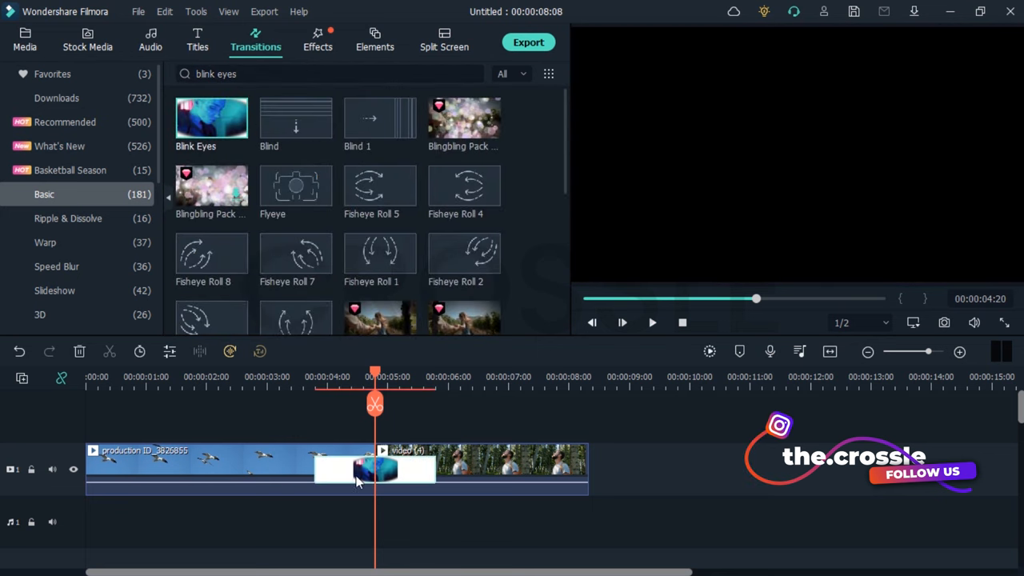
{"action": "left_click", "coordinate": [653, 323]}
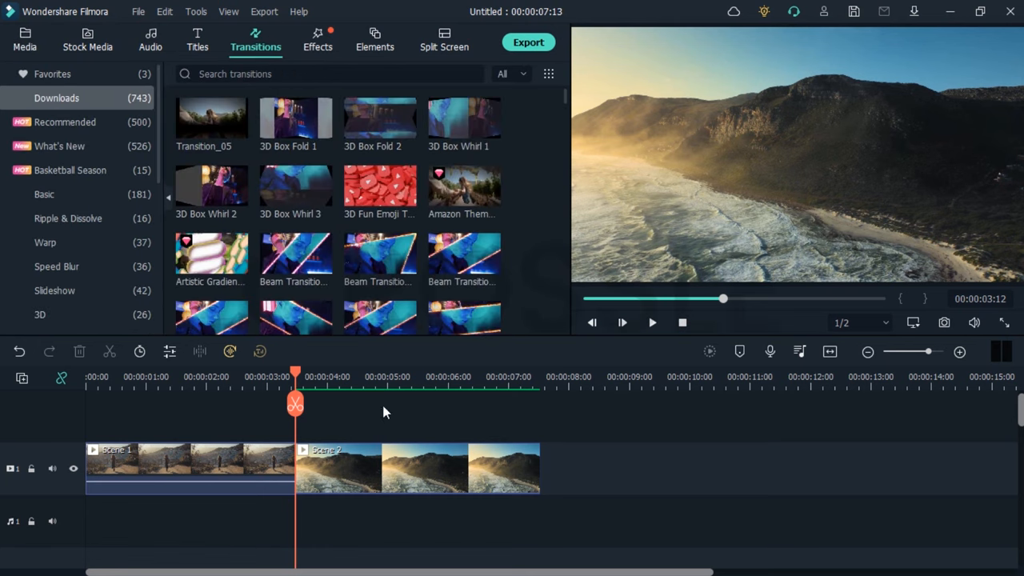
{"action": "mouse_move", "coordinate": [403, 426]}
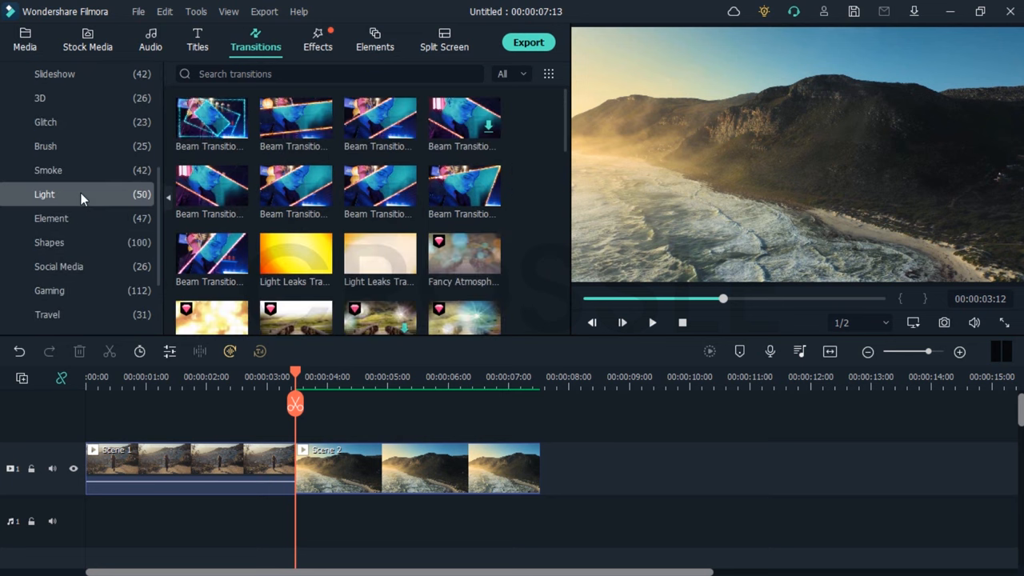
Apply a Light Leaks transition at the coastal clips' cut and replay from the timeline start.
{"action": "scroll", "scroll_direction": "down", "scroll_amount": 3}
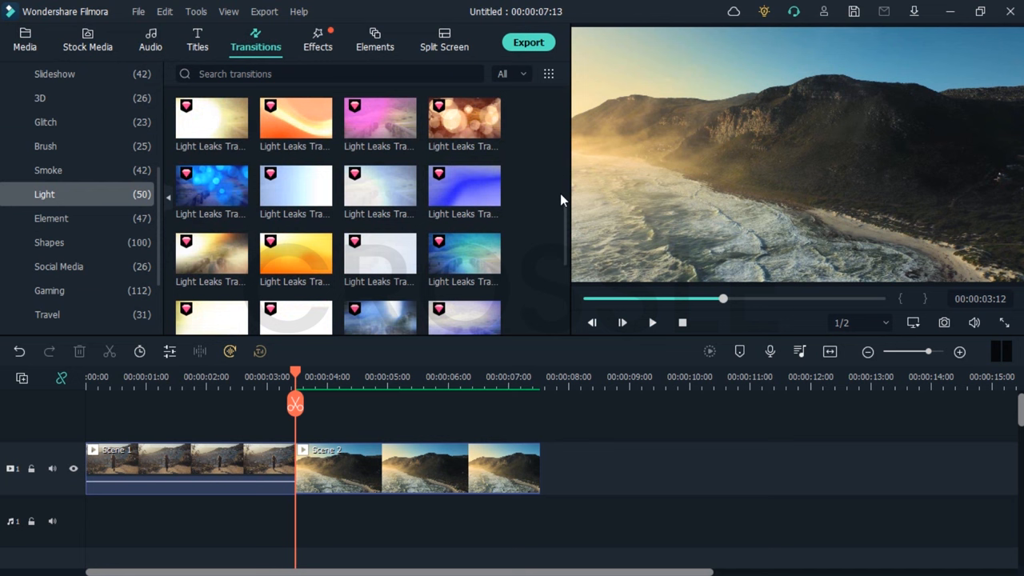
{"action": "mouse_move", "coordinate": [425, 252]}
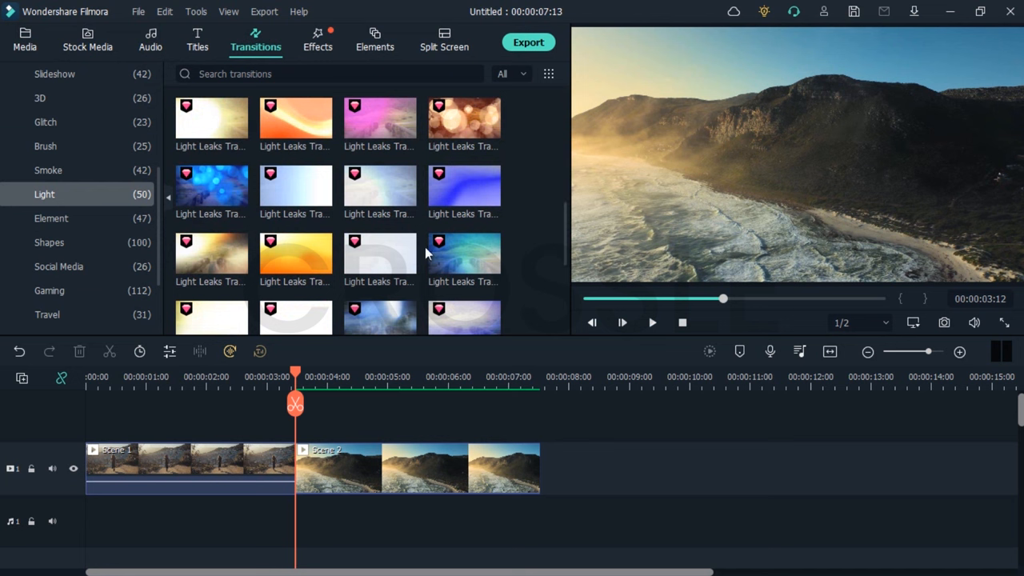
{"action": "mouse_move", "coordinate": [212, 125]}
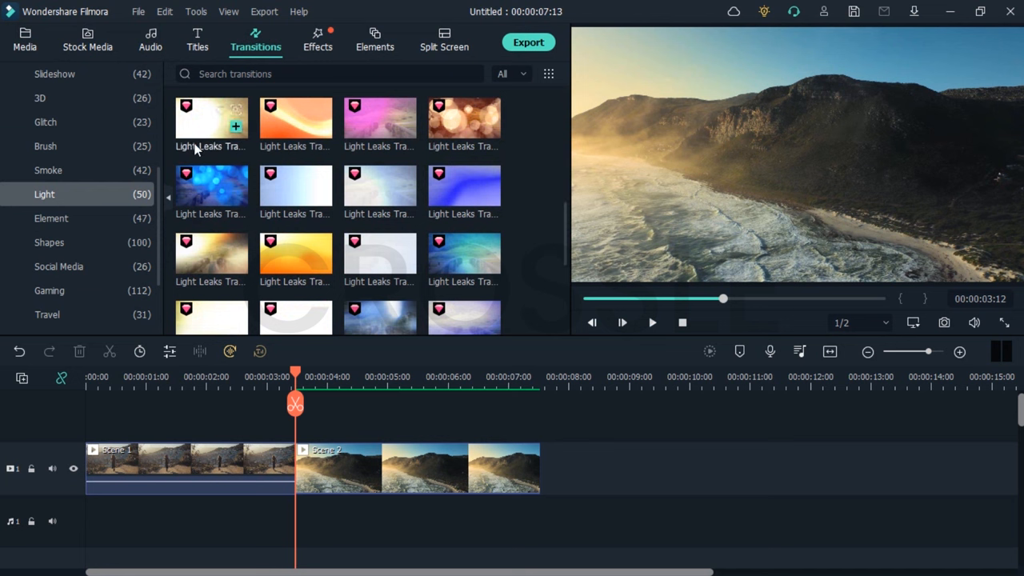
{"action": "mouse_move", "coordinate": [254, 341]}
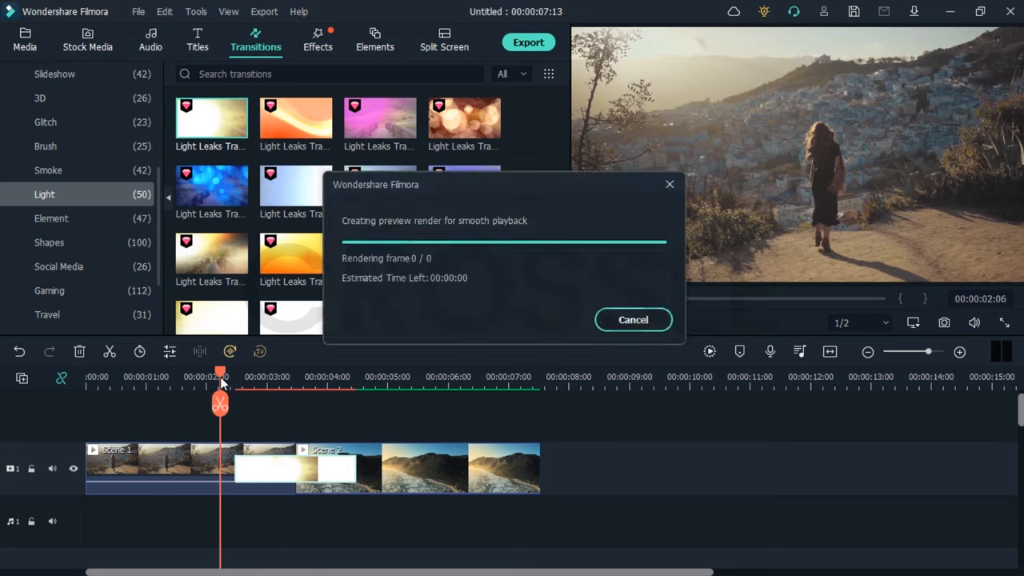
{"action": "left_click", "coordinate": [634, 320]}
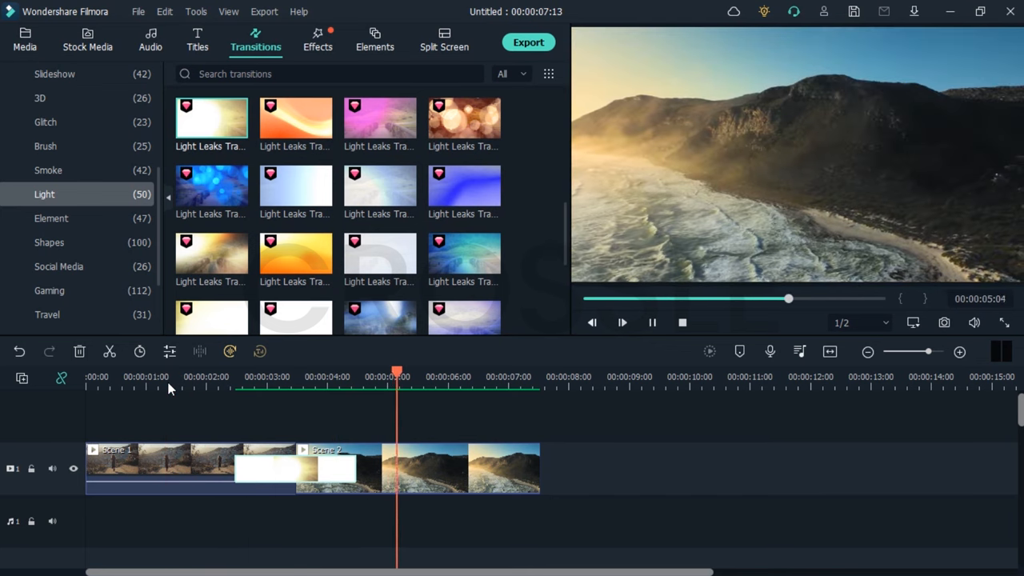
{"action": "left_click", "coordinate": [26, 40]}
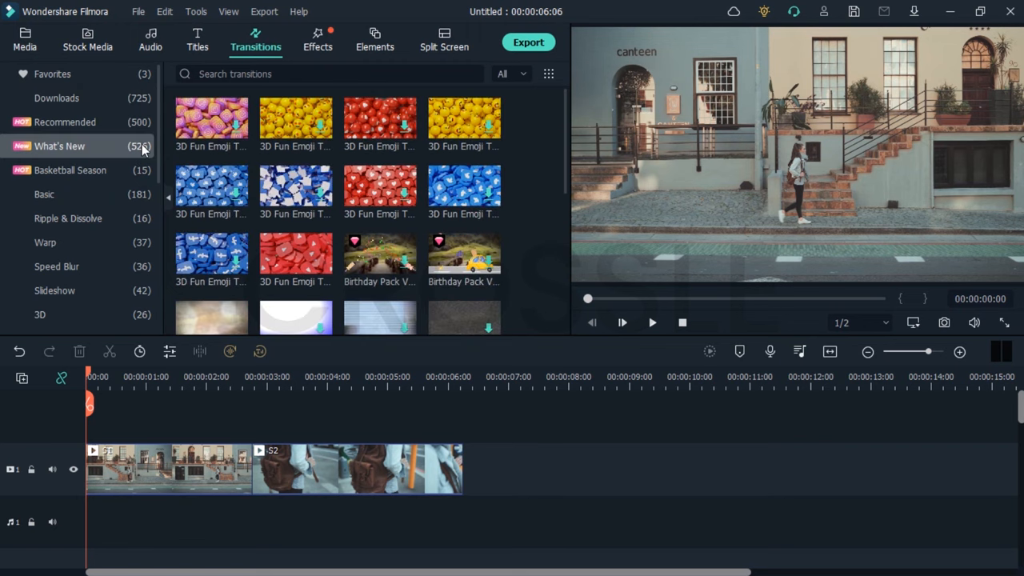
Search 'shock', place the Shock transition at the street clips' cut and play from the start.
{"action": "type", "text": "shock"}
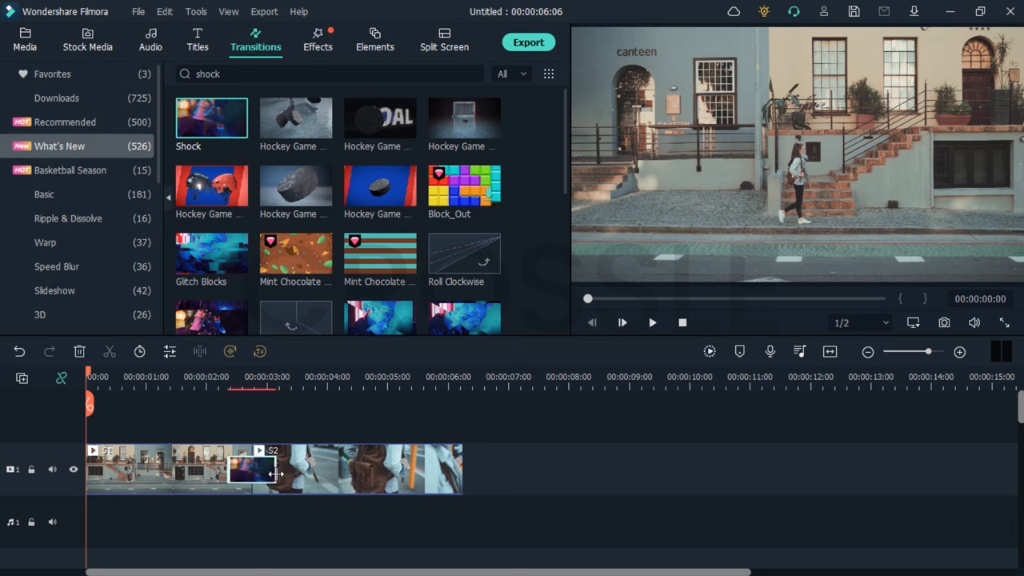
{"action": "left_click", "coordinate": [653, 323]}
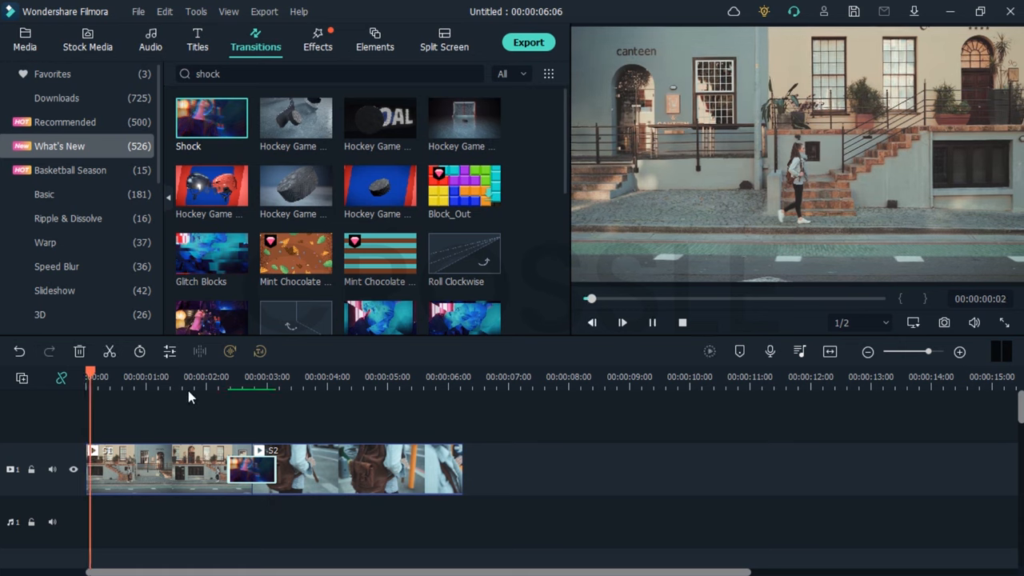
{"action": "left_click", "coordinate": [207, 378]}
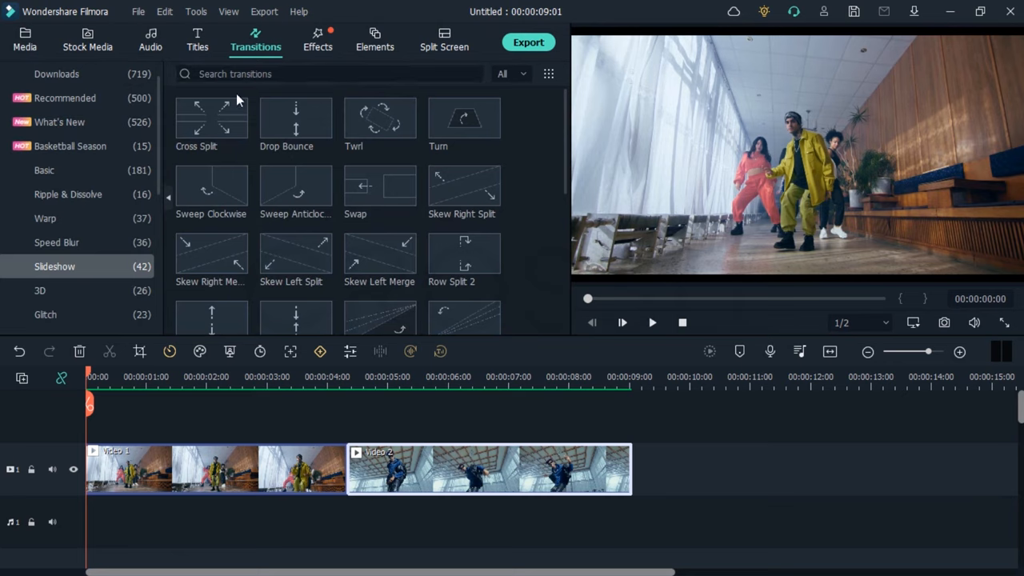
Search 'simple roll 7', apply Simple Roll 7 at the dance clips' junction and check its options.
{"action": "left_click", "coordinate": [328, 73]}
{"action": "type", "text": "simple roll 7"}
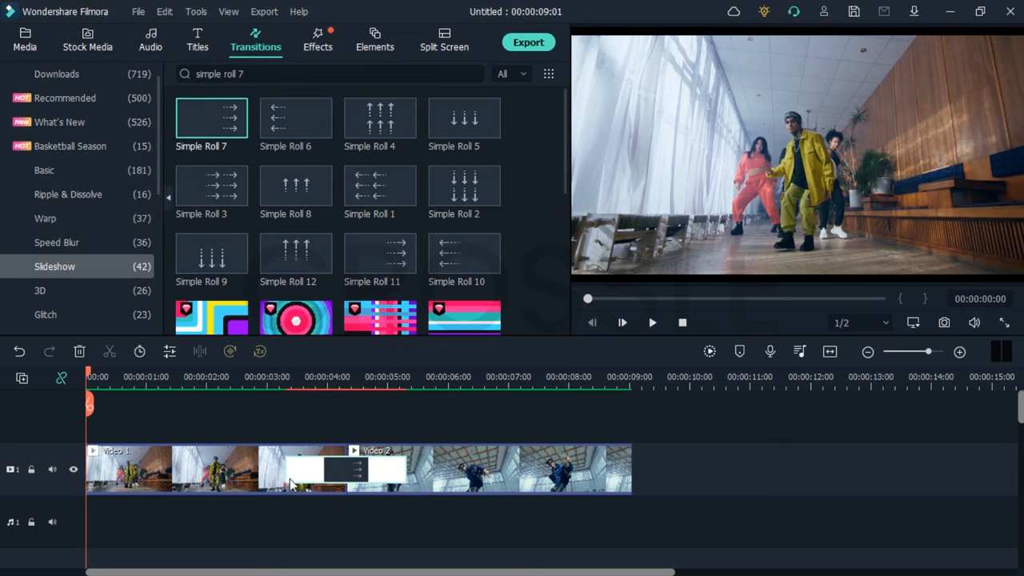
{"action": "right_click", "coordinate": [296, 470]}
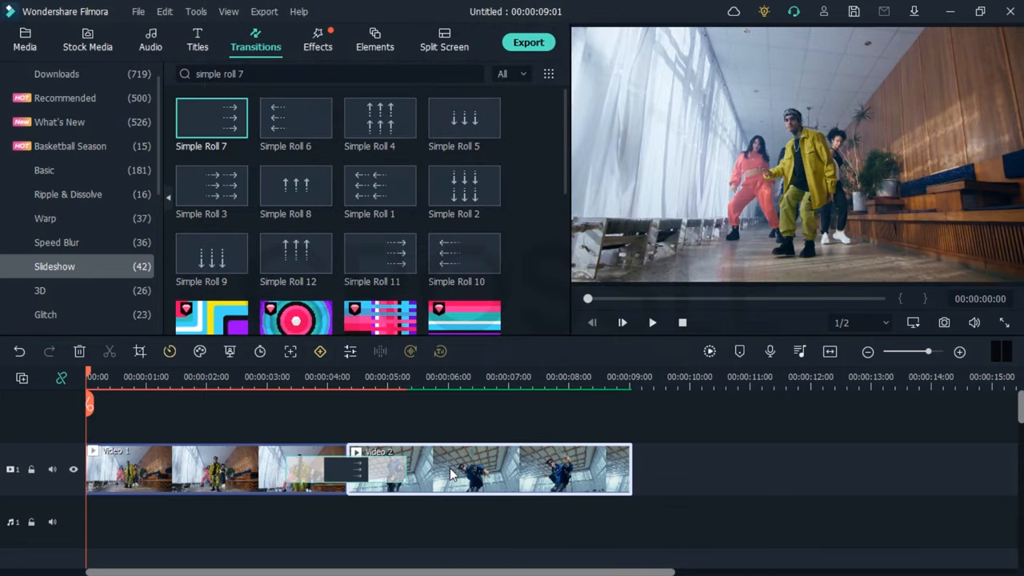
{"action": "right_click", "coordinate": [488, 470]}
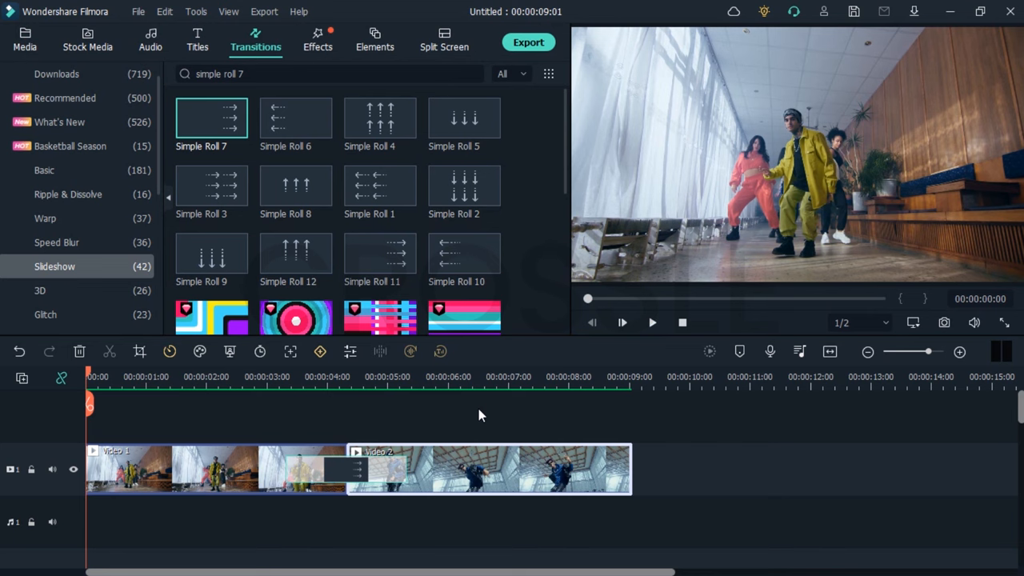
{"action": "left_click", "coordinate": [621, 323]}
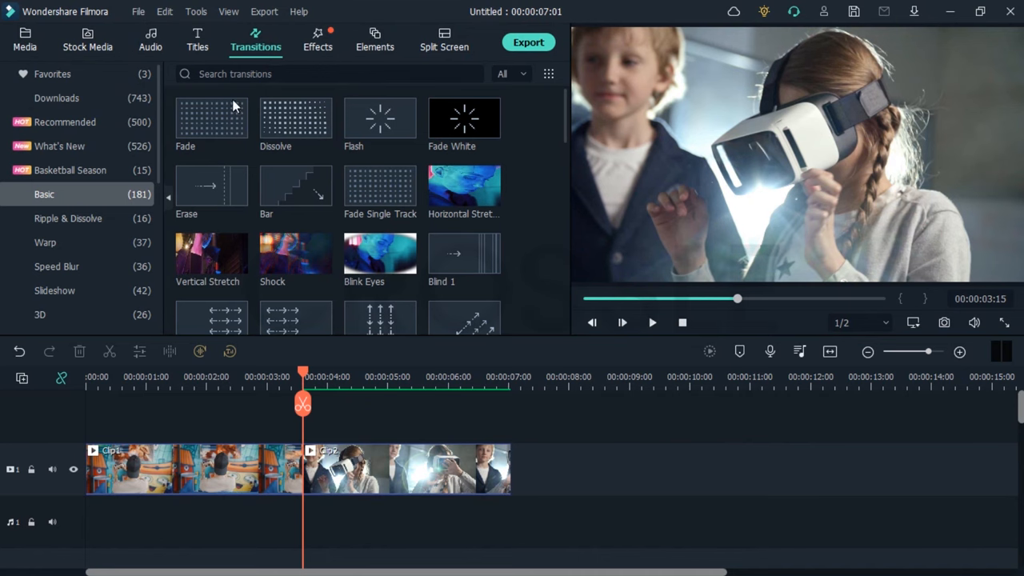
Search 'skill', place a Special Effects transition between the VR clips and play it back.
{"action": "left_click", "coordinate": [59, 145]}
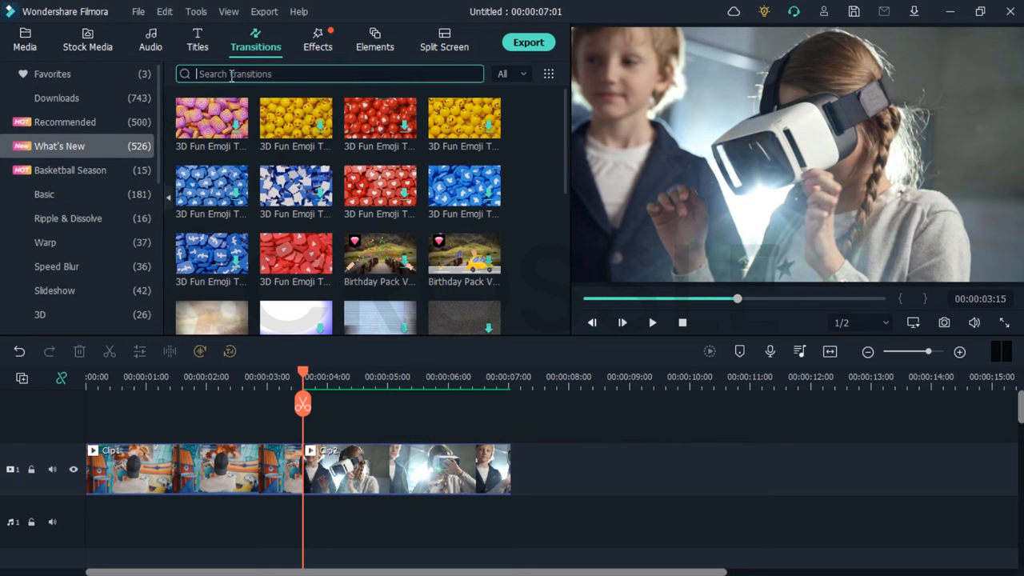
{"action": "type", "text": "skill"}
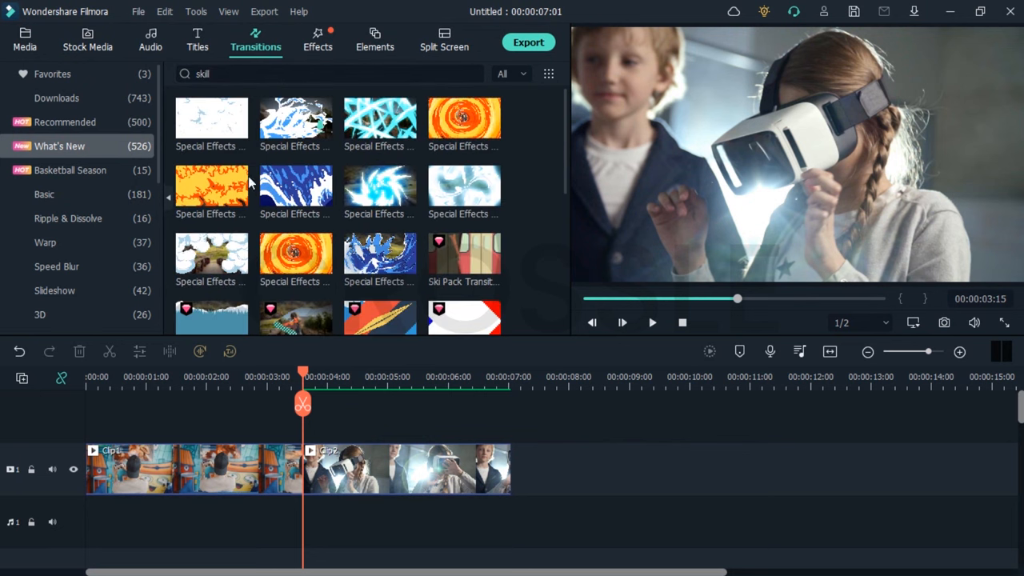
{"action": "mouse_move", "coordinate": [425, 173]}
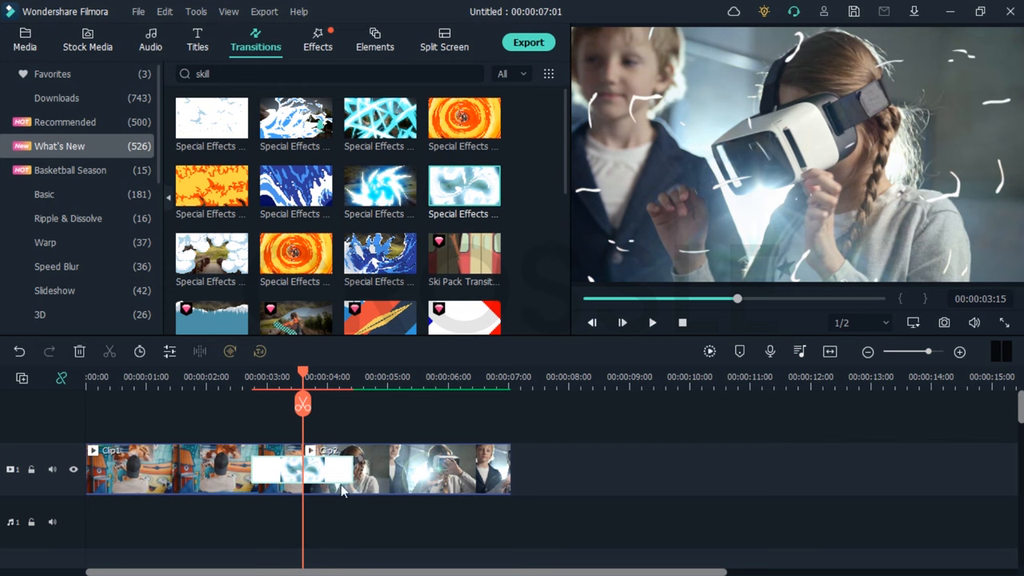
{"action": "left_click", "coordinate": [622, 323]}
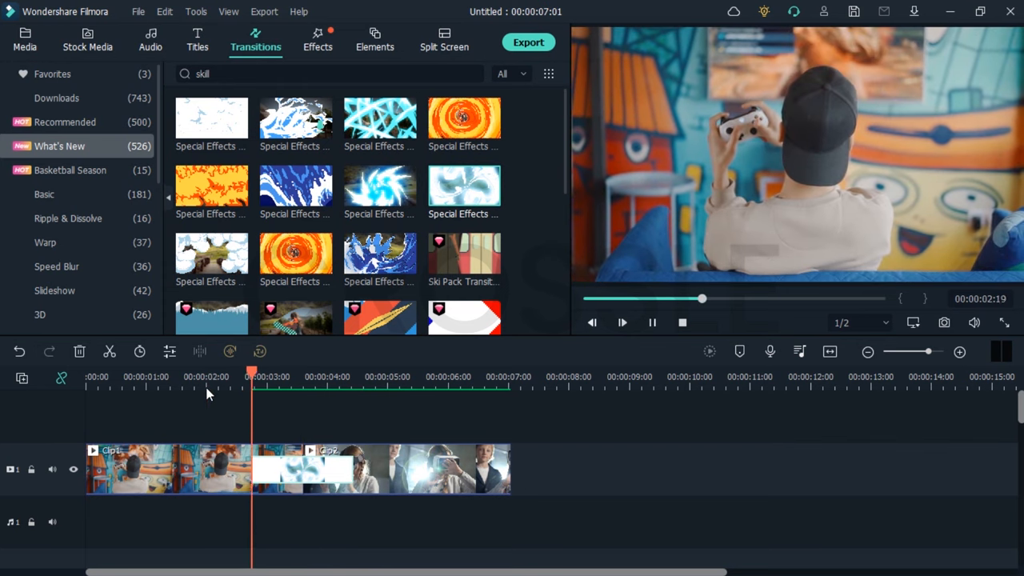
{"action": "left_click", "coordinate": [26, 40]}
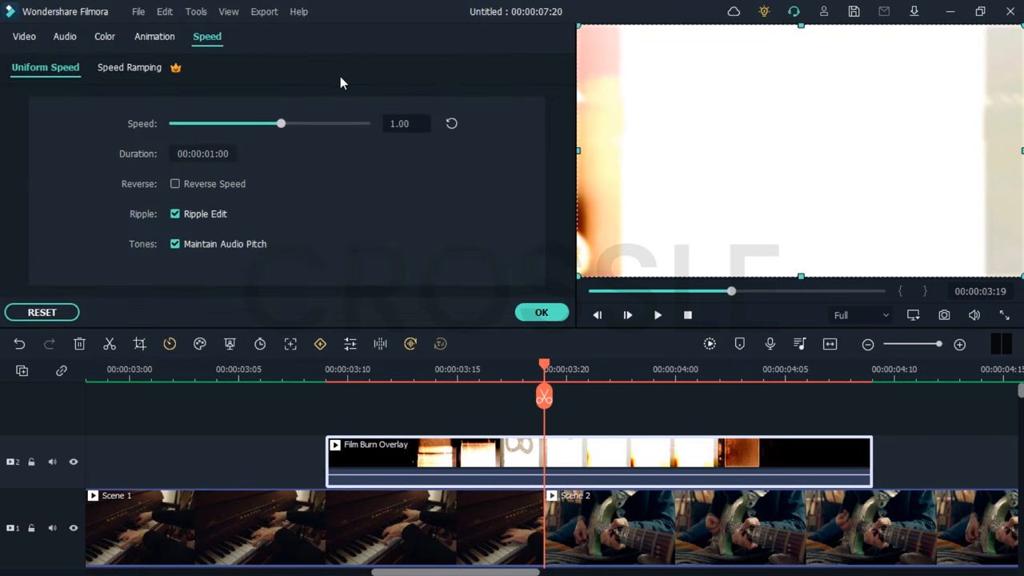
Set the Film Burn Overlay clip speed to 1.5 and preview it over the Scene cut.
{"action": "type", "text": "1.5"}
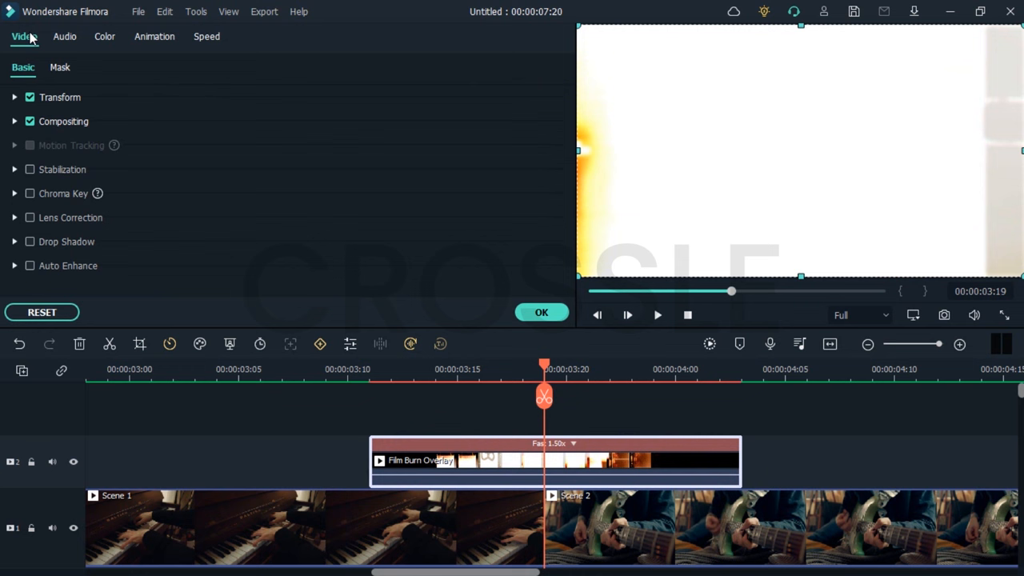
{"action": "left_click", "coordinate": [284, 166]}
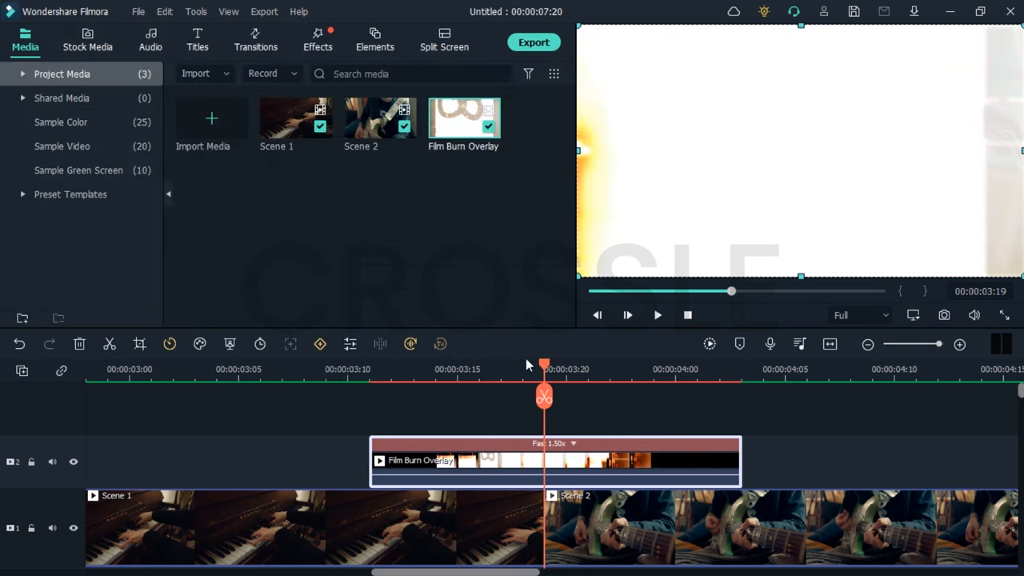
{"action": "left_click", "coordinate": [627, 314]}
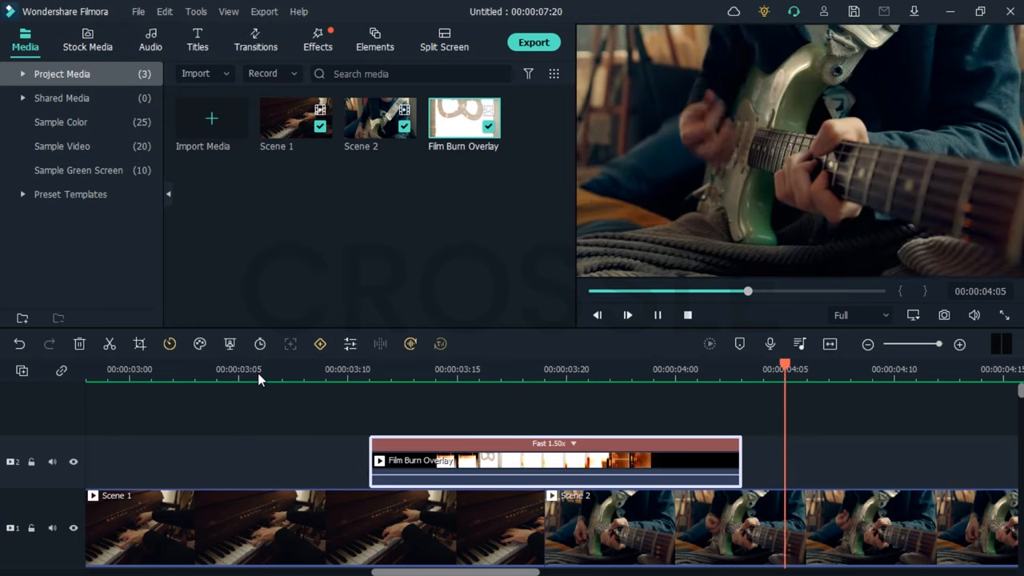
{"action": "left_click", "coordinate": [256, 39]}
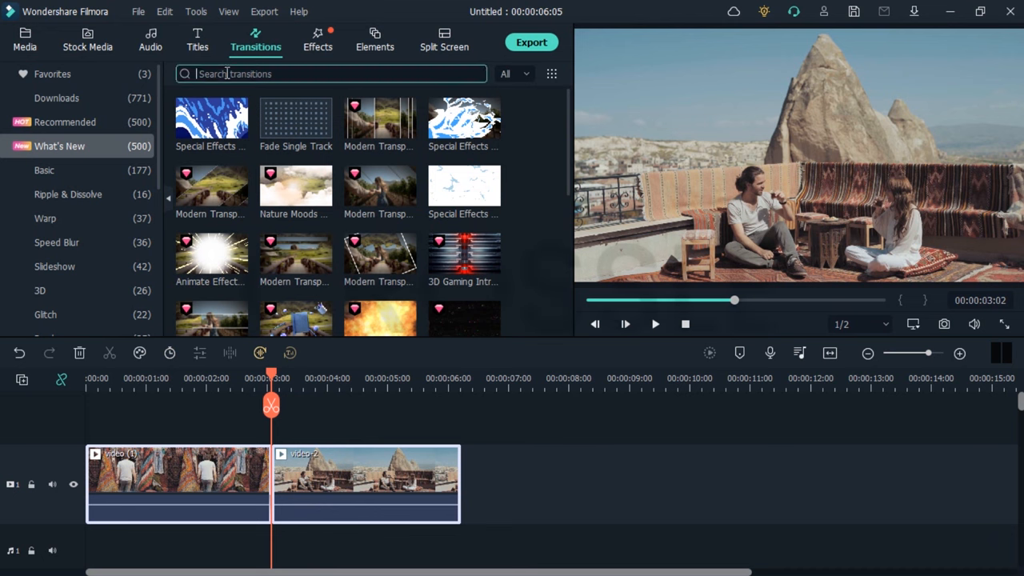
Search 'torned paper' in Transitions and replay the cut between the rocky landscape clips.
{"action": "type", "text": "torned paper"}
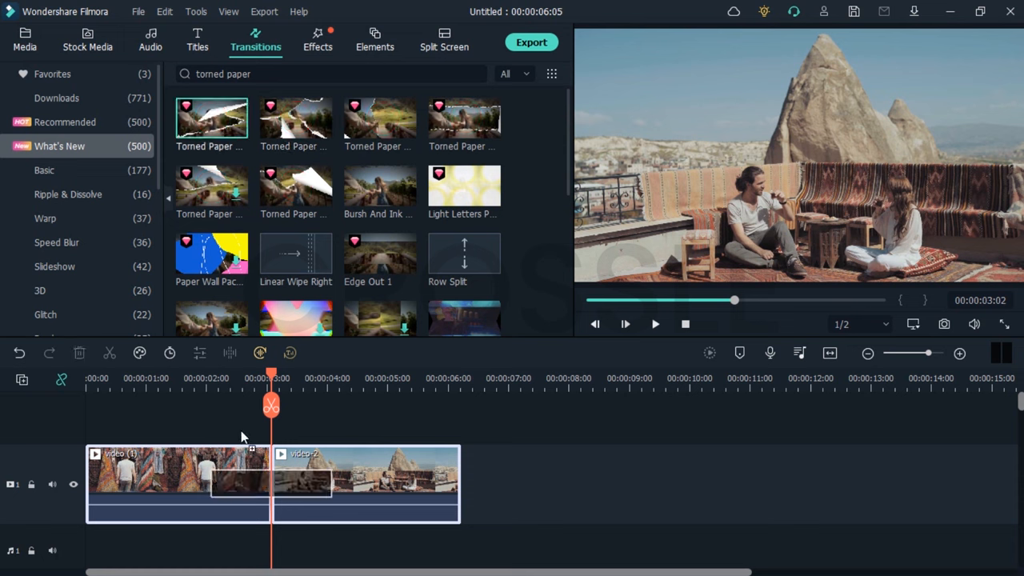
{"action": "left_click", "coordinate": [624, 323]}
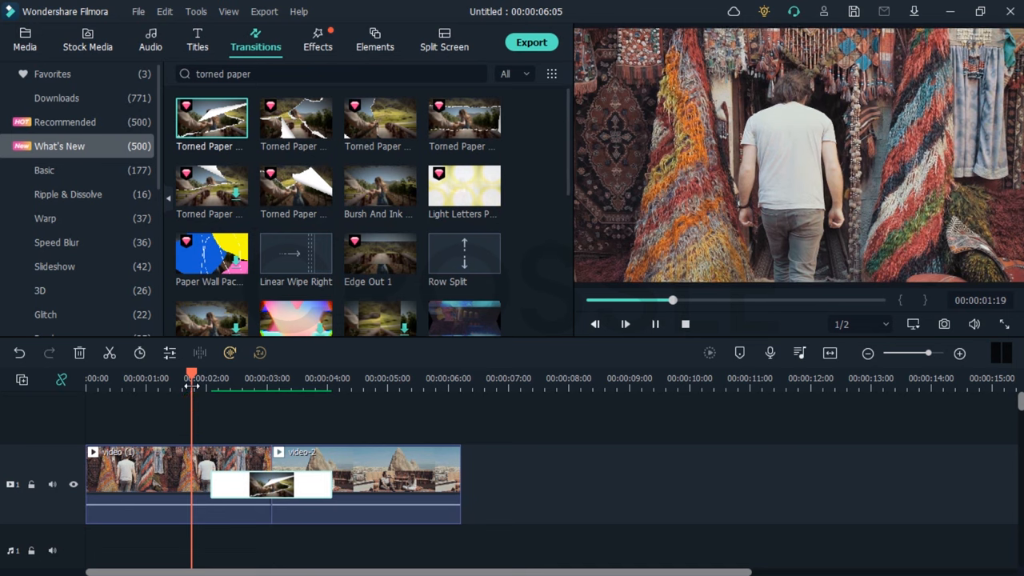